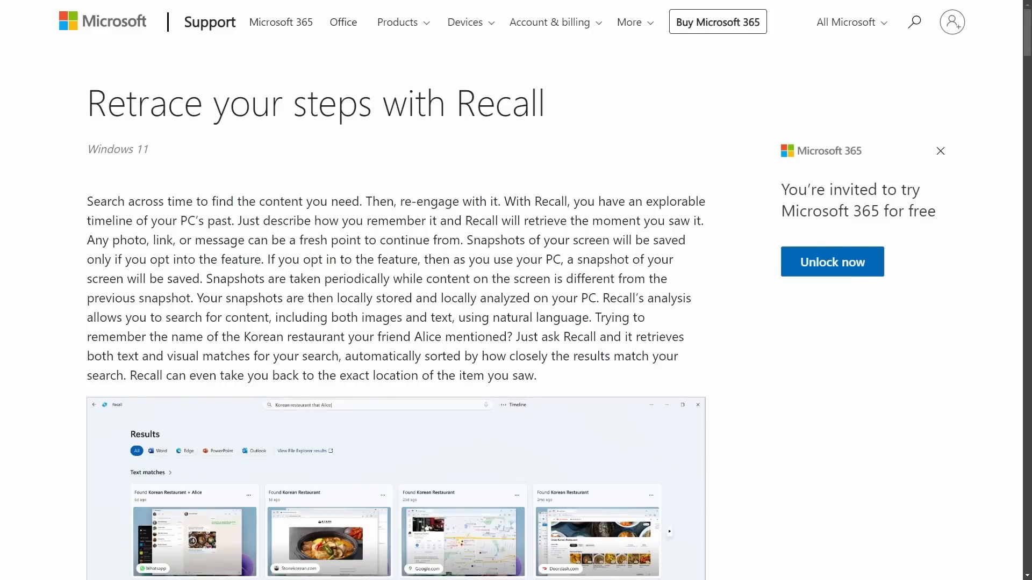
pyautogui.moveTo(231, 168)
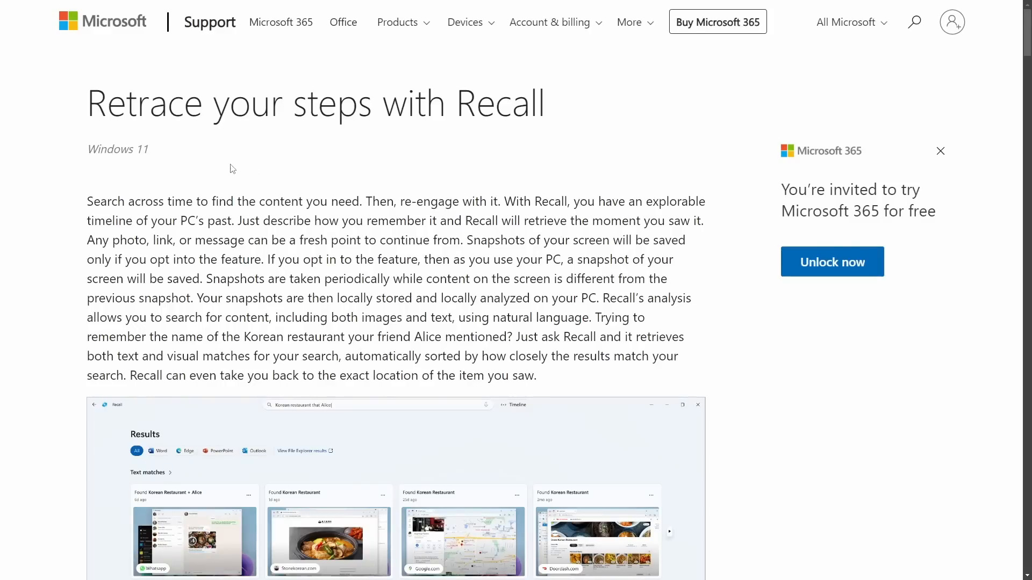
pyautogui.moveTo(553, 153)
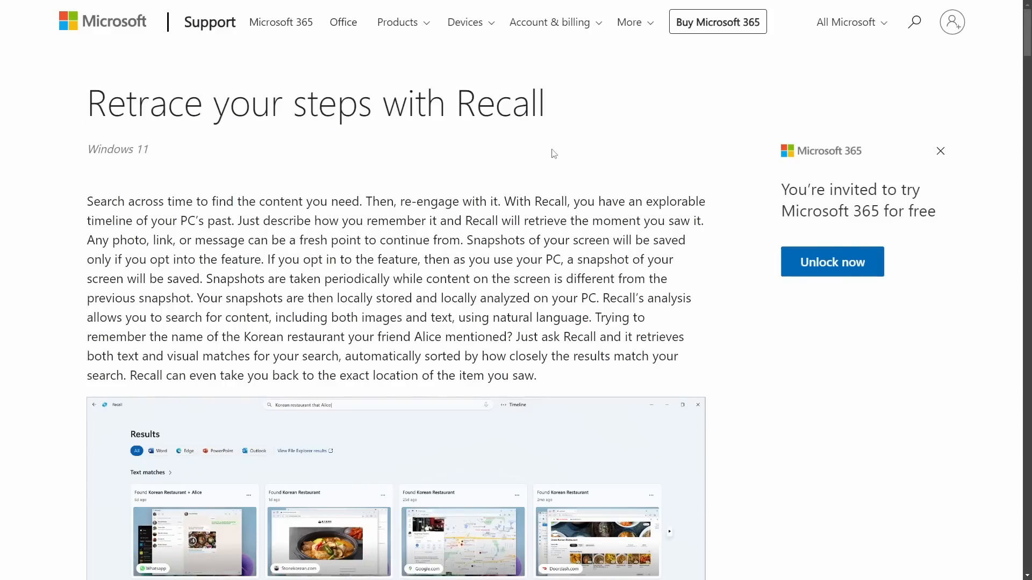
# Bring up Microsoft Learn's Recall Overview and scroll toward 'Use Recall in your Windows app'
pyautogui.scroll(-3)
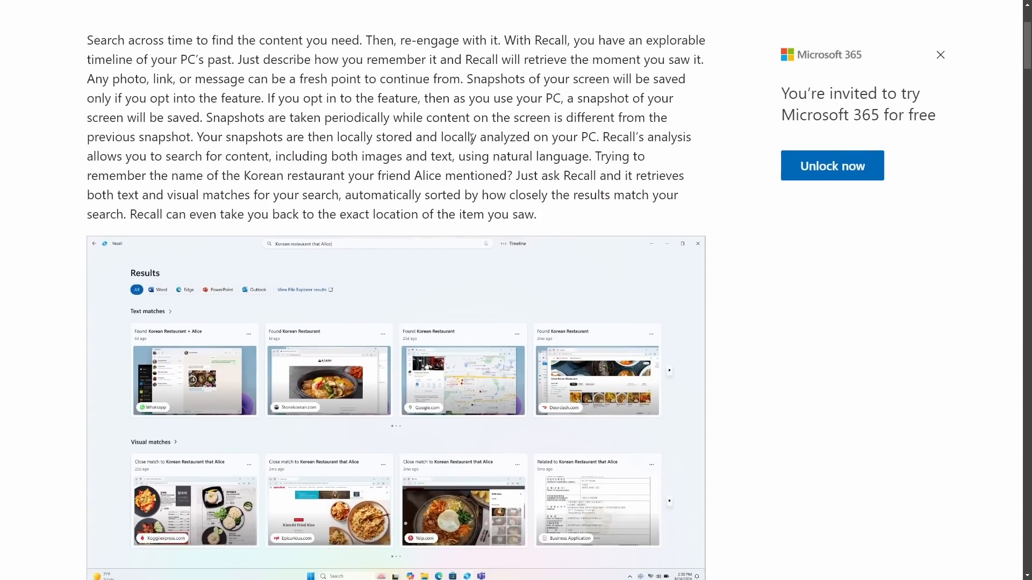
pyautogui.moveTo(86, 40); pyautogui.dragTo(295, 40)
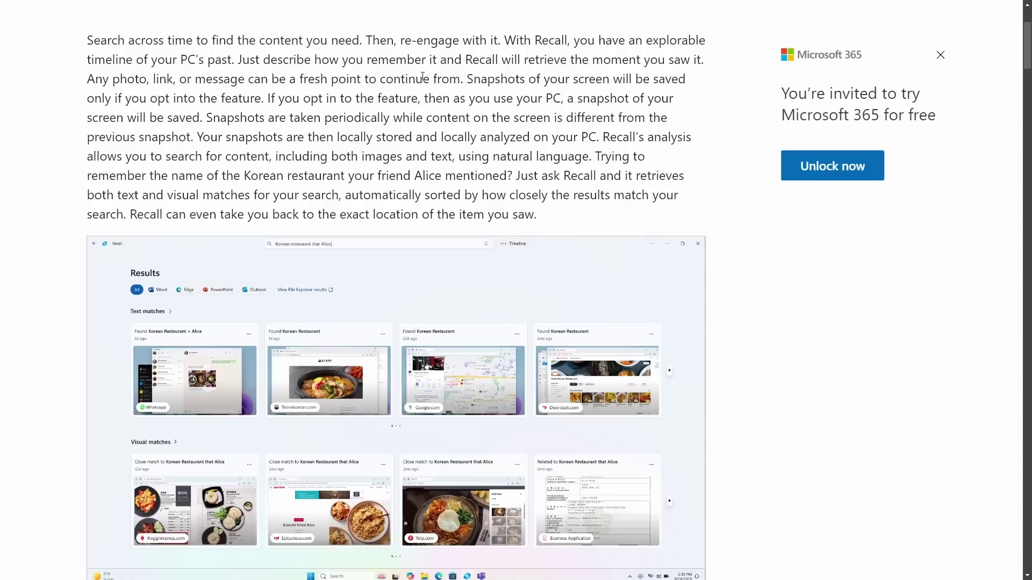
pyautogui.scroll(-3)
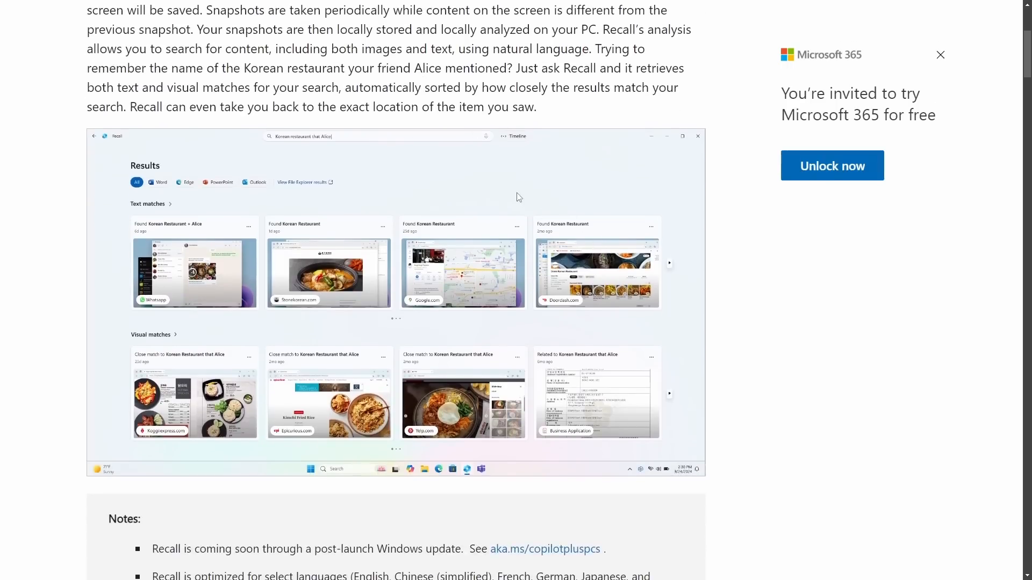
pyautogui.scroll(-3)
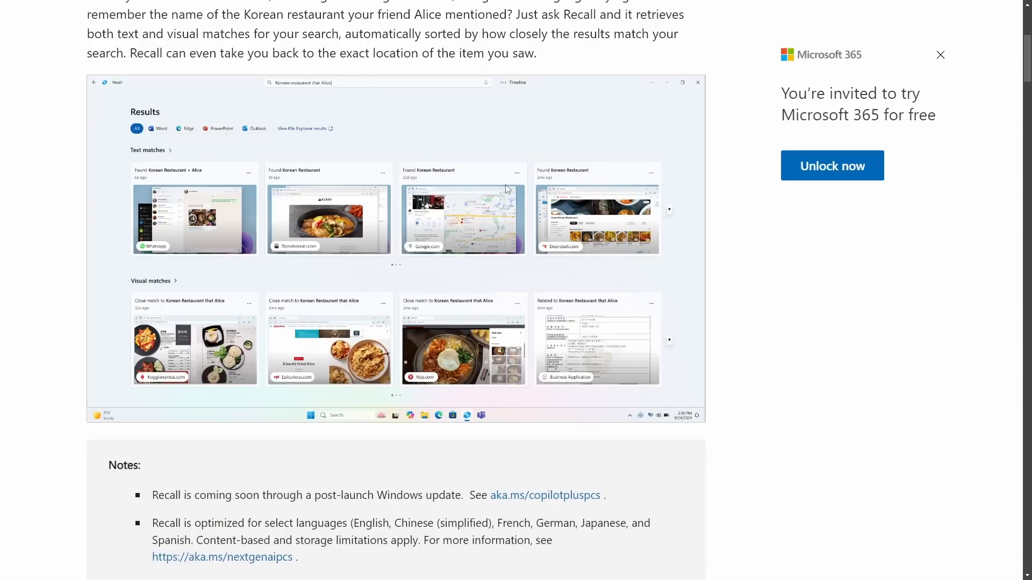
pyautogui.moveTo(481, 171)
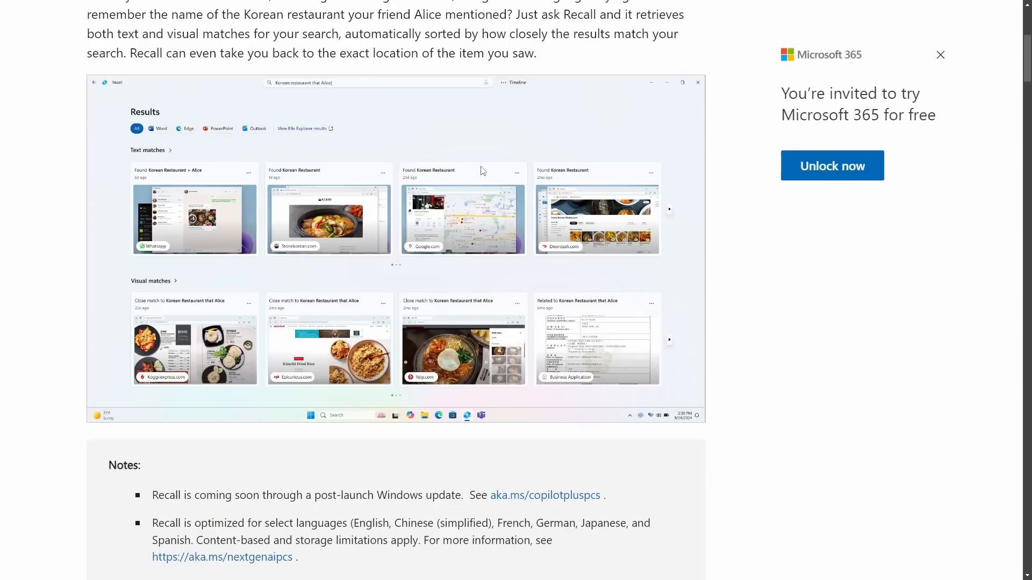
pyautogui.scroll(-3)
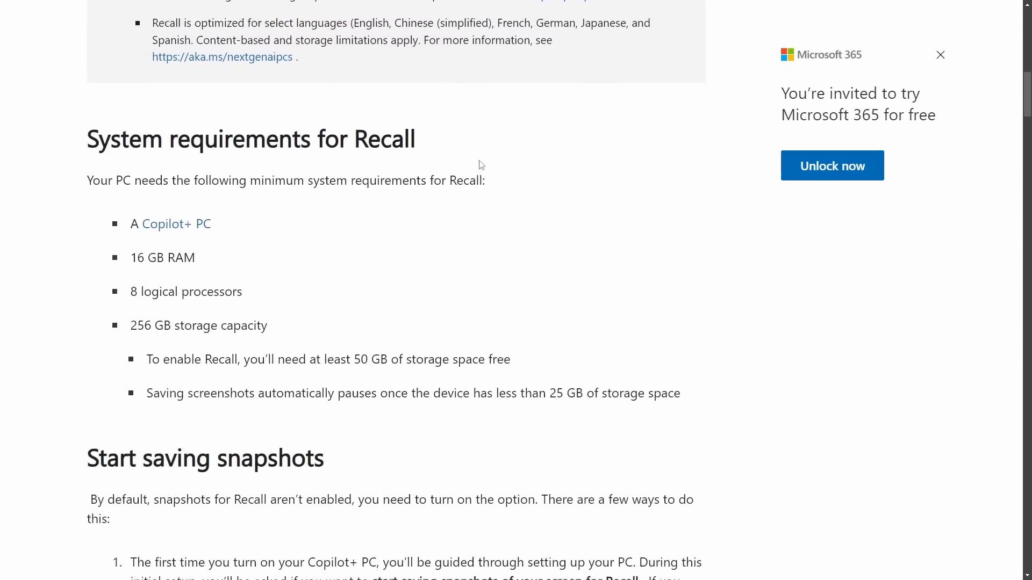
pyautogui.scroll(-3)
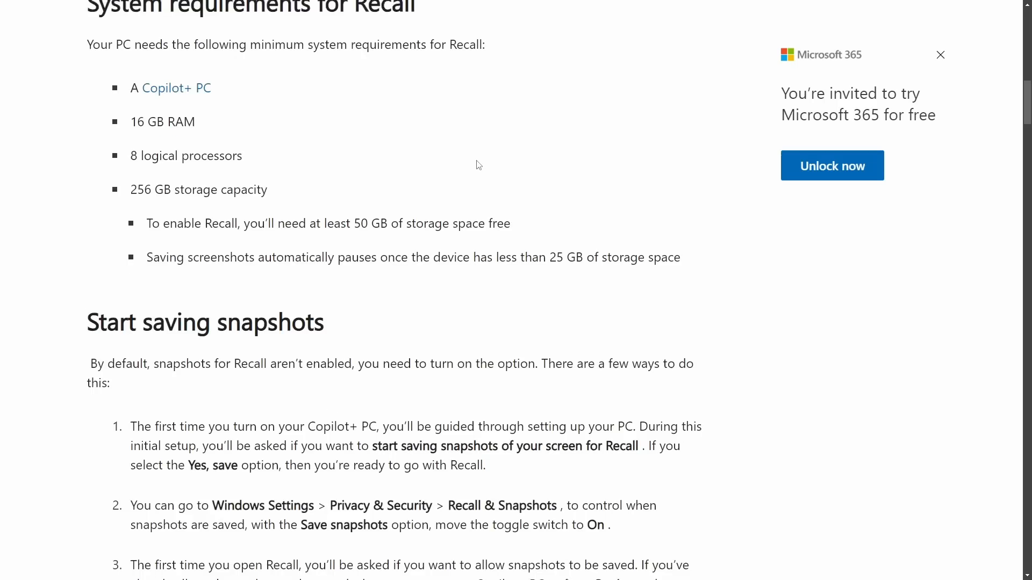
pyautogui.scroll(-3)
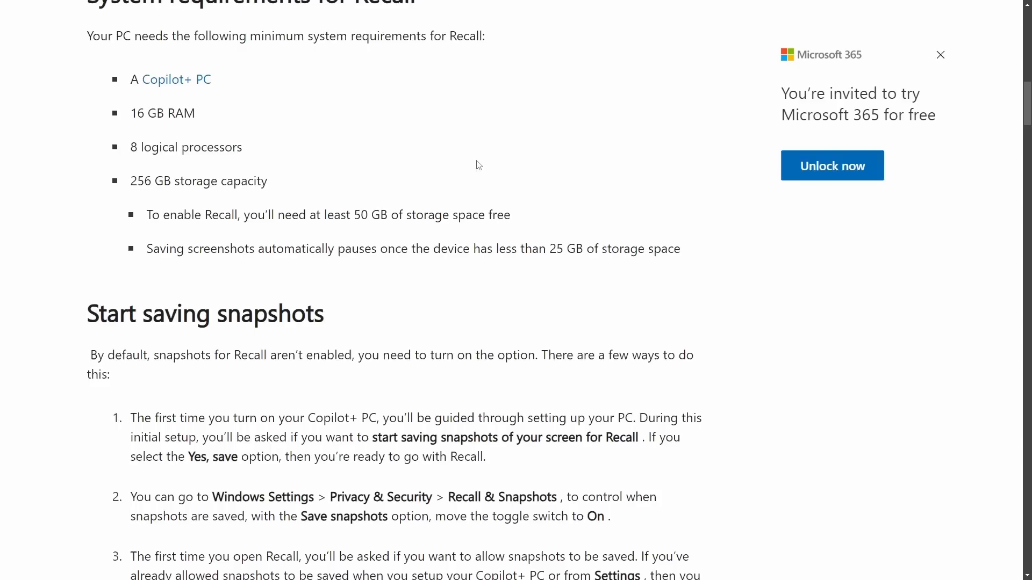
pyautogui.moveTo(532, 193)
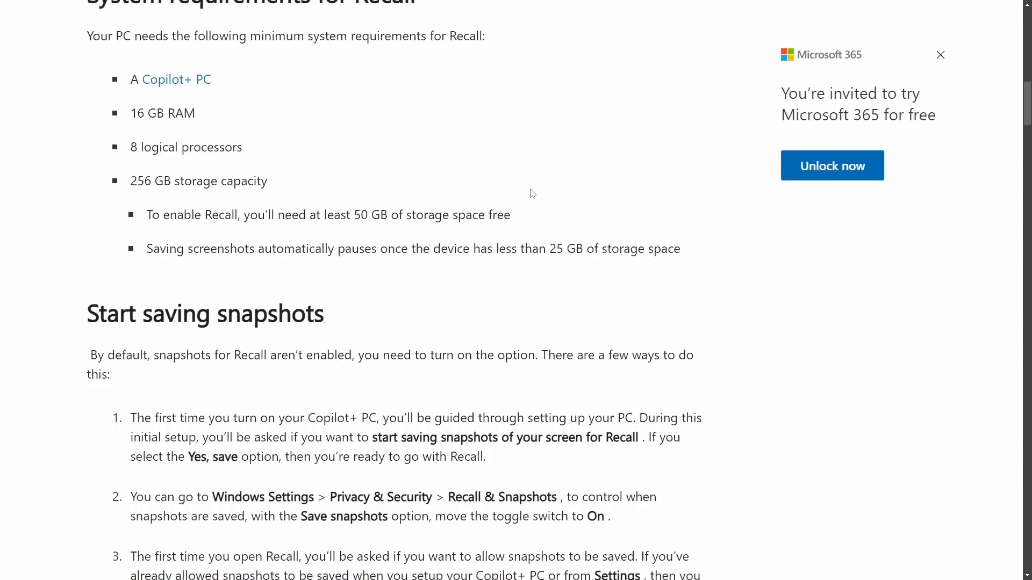
pyautogui.moveTo(546, 208)
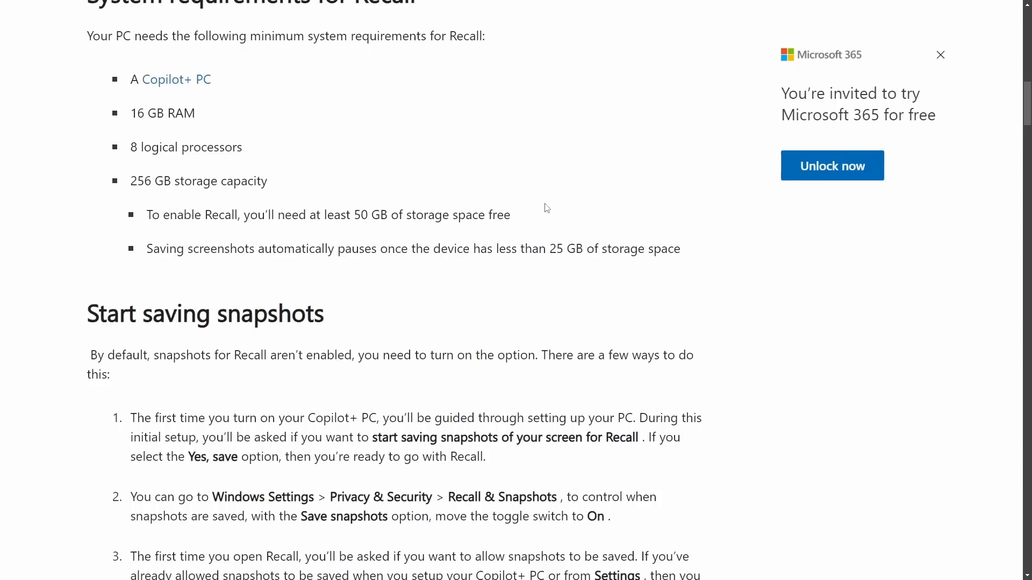
# Read down through the Windows app and prerequisites sections of Recall Overview
pyautogui.scroll(-3)
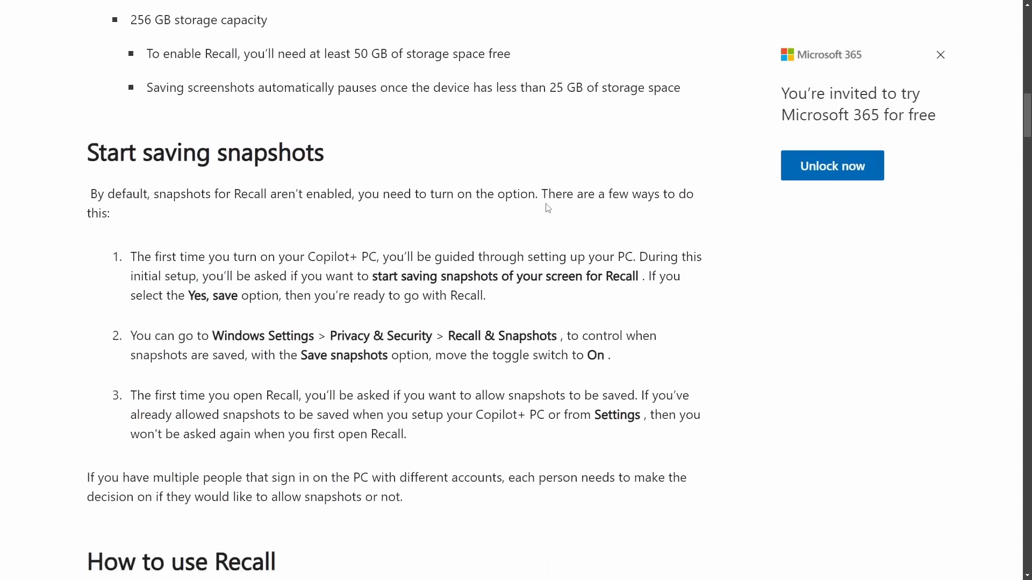
pyautogui.moveTo(561, 216)
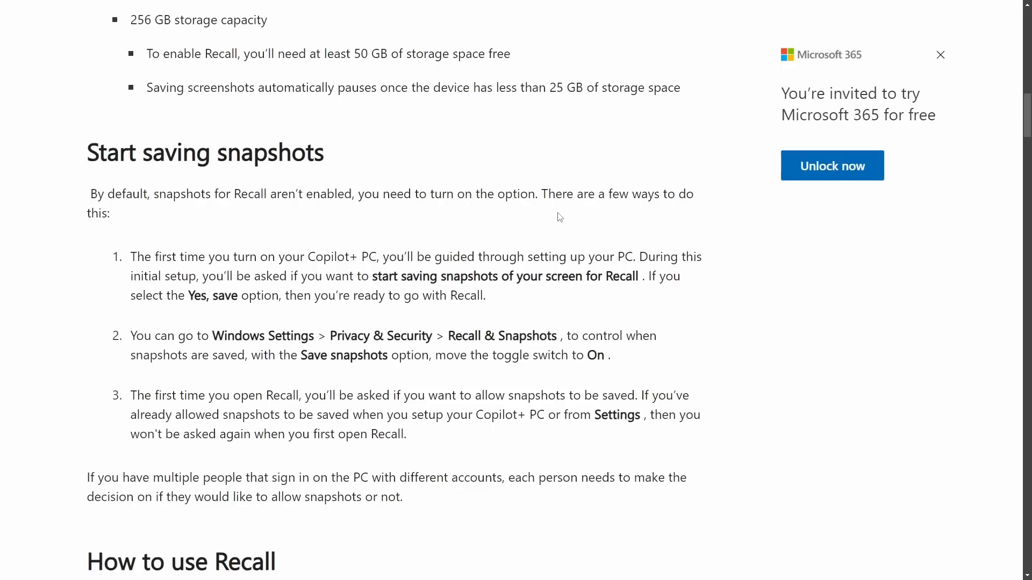
pyautogui.moveTo(520, 211)
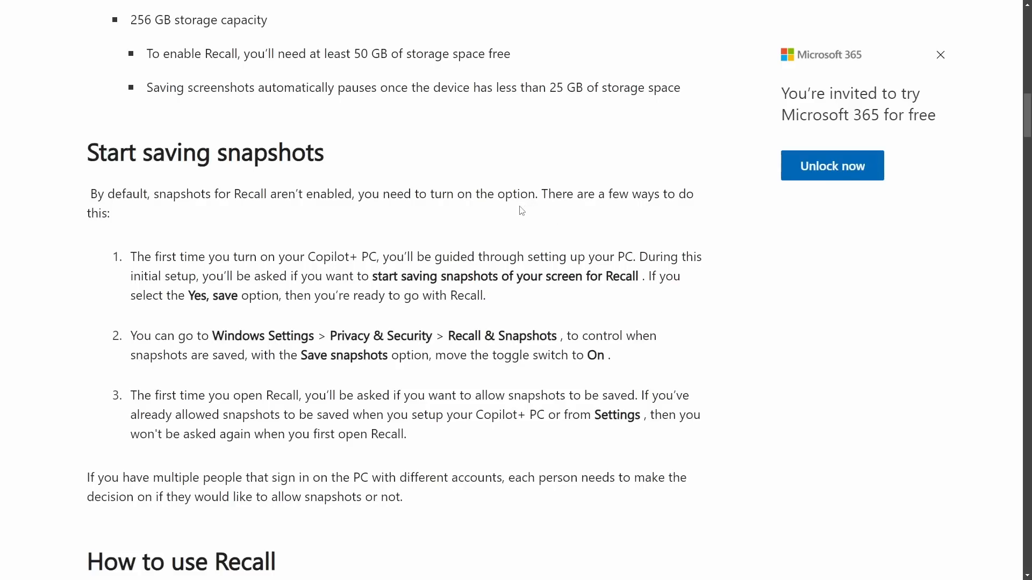
pyautogui.scroll(-3)
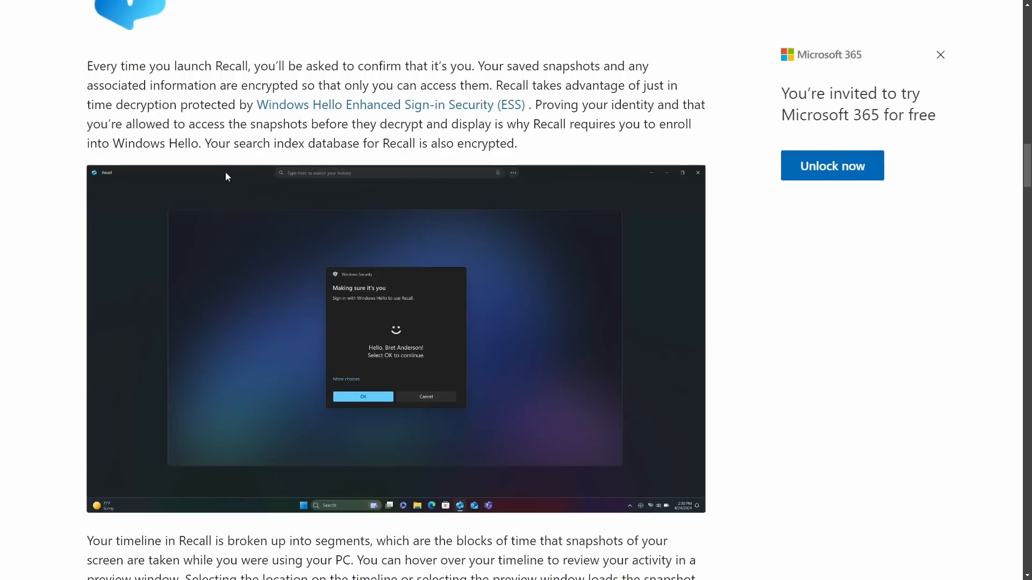
pyautogui.scroll(-3)
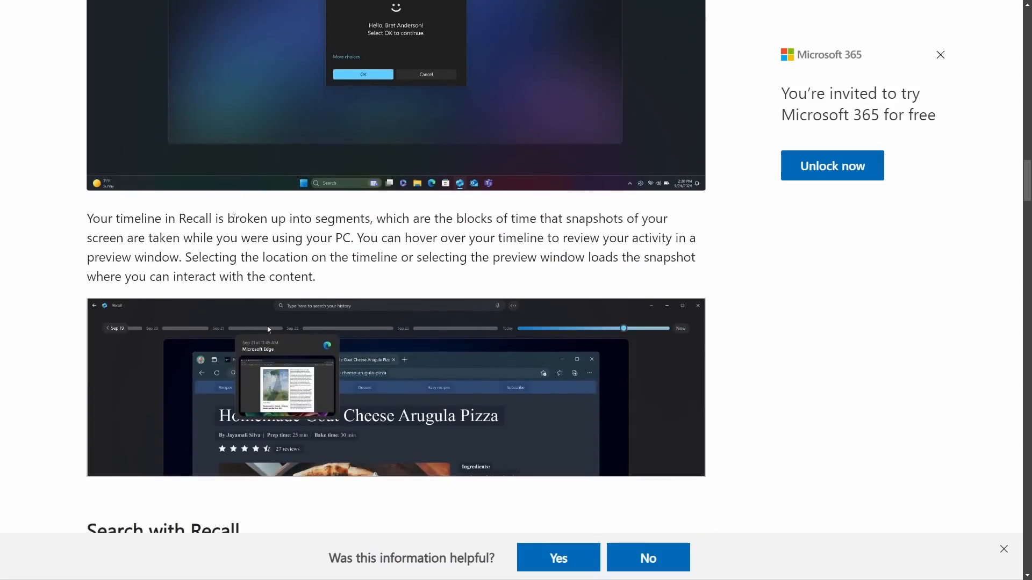
pyautogui.scroll(-3)
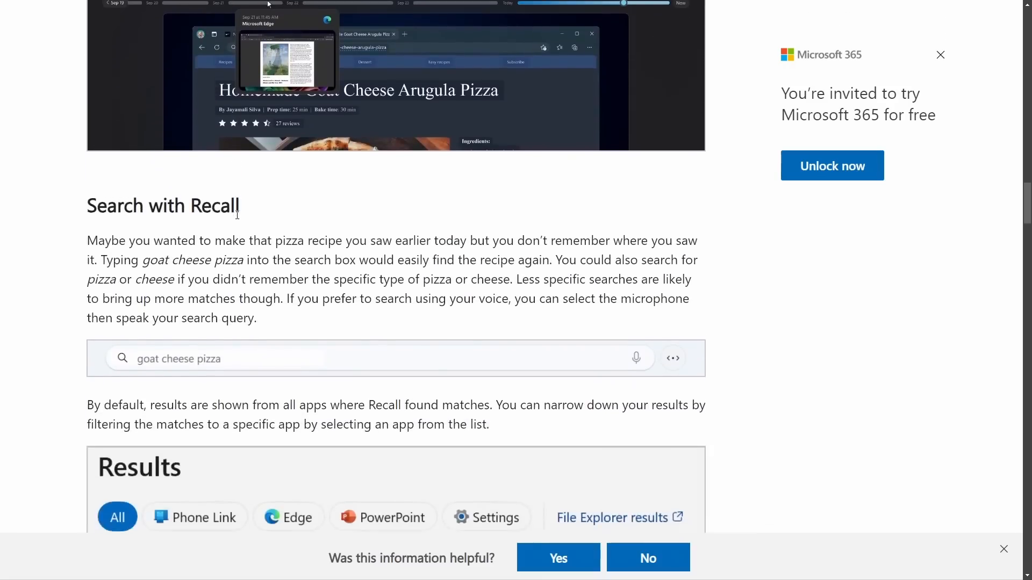
pyautogui.scroll(-3)
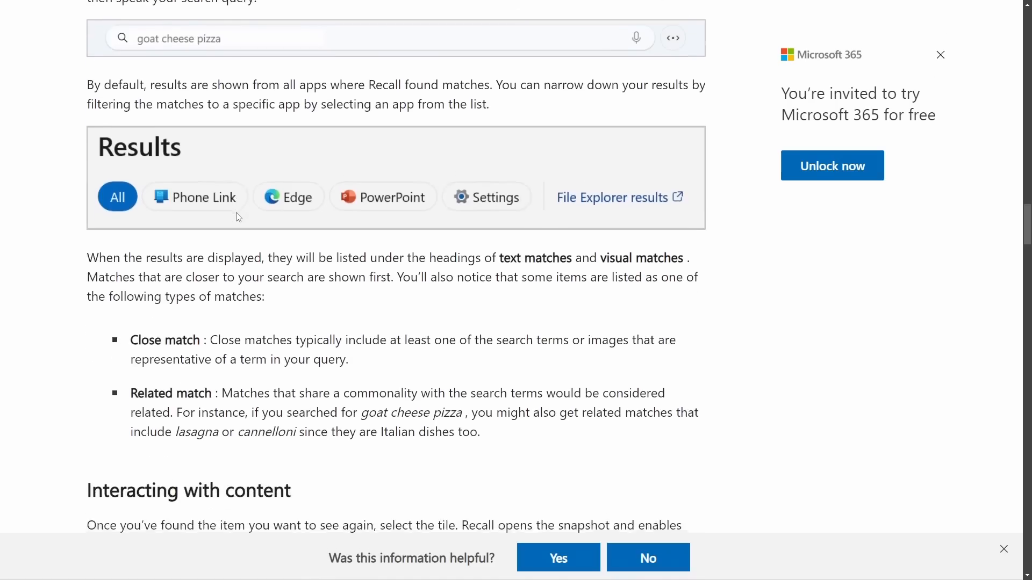
pyautogui.scroll(-3)
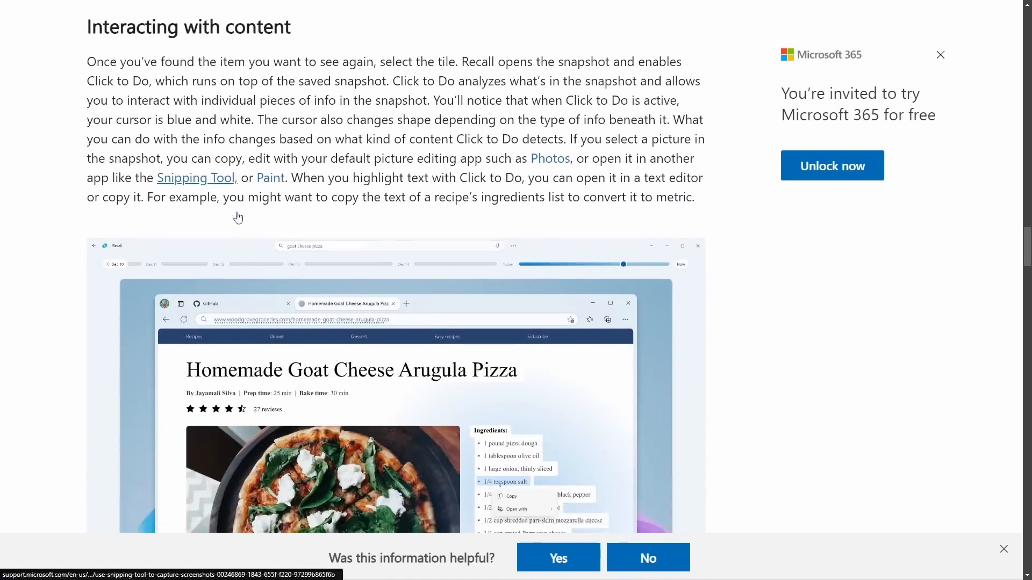
pyautogui.scroll(-3)
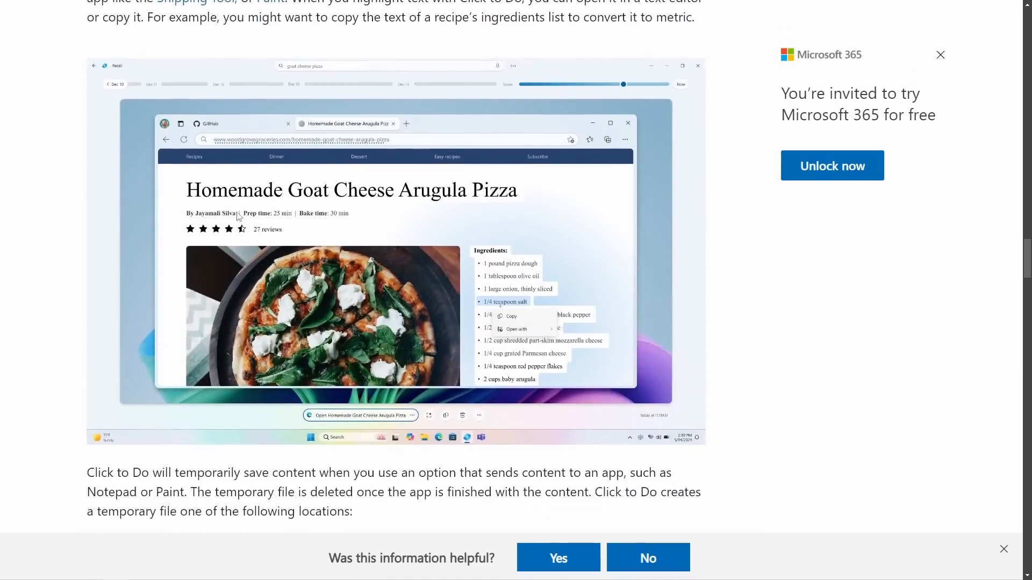
pyautogui.scroll(-3)
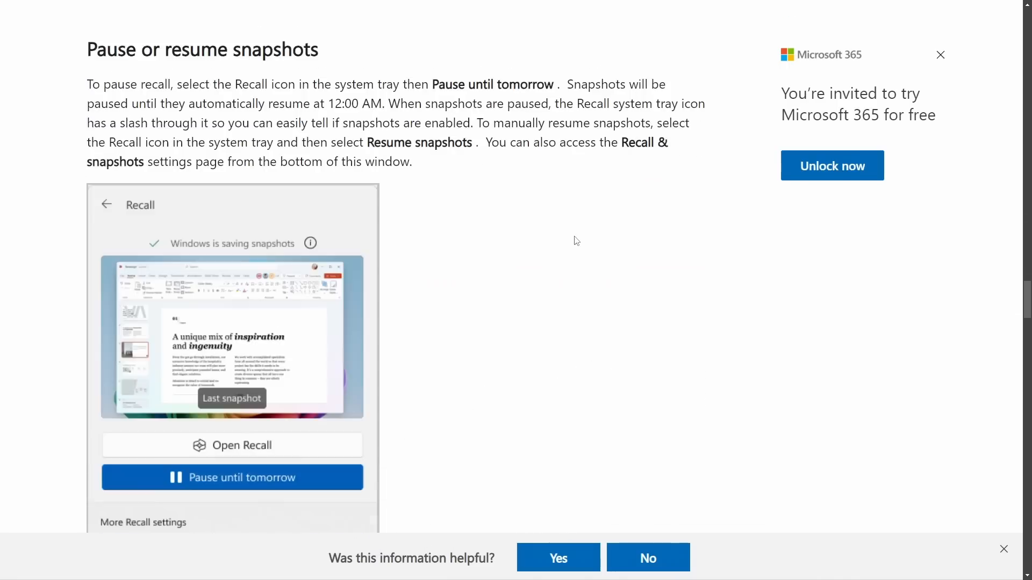
pyautogui.moveTo(568, 247)
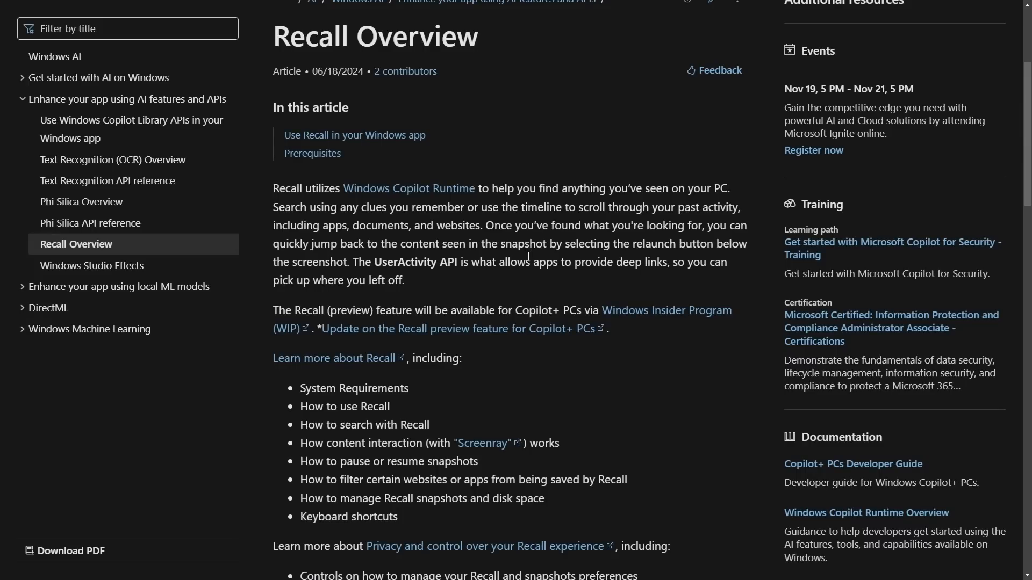
pyautogui.moveTo(563, 275)
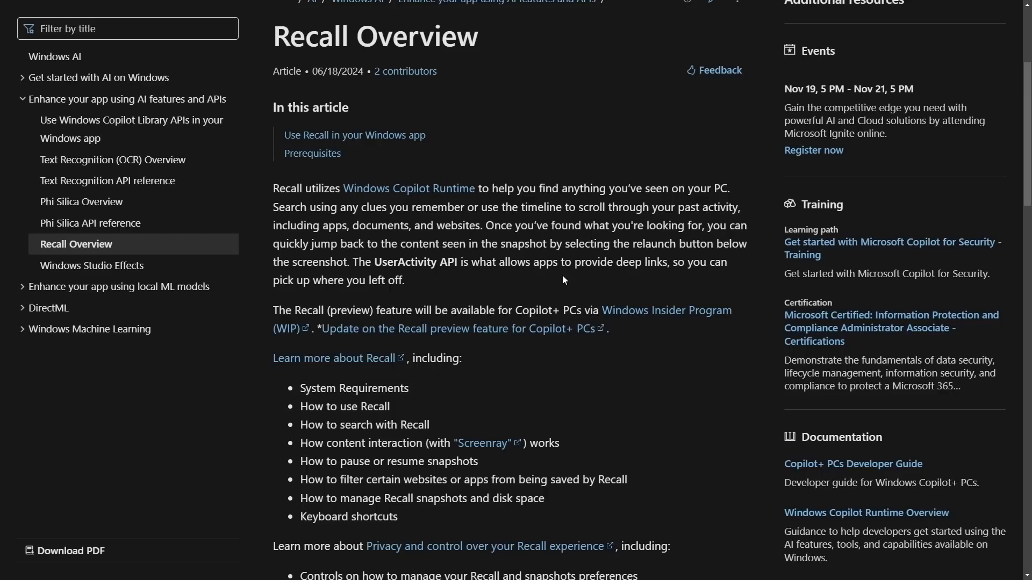
pyautogui.moveTo(431, 317)
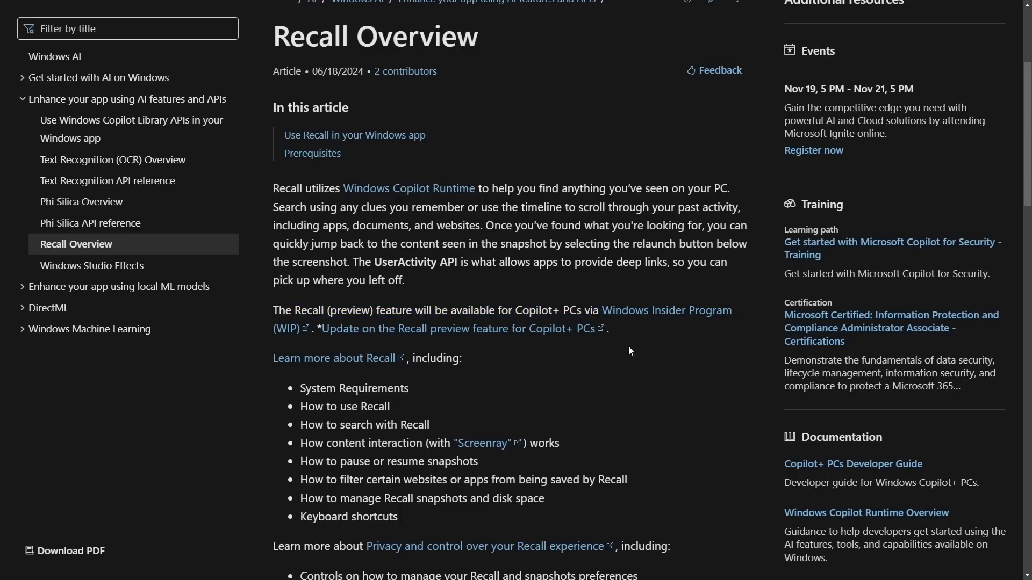
pyautogui.moveTo(619, 357)
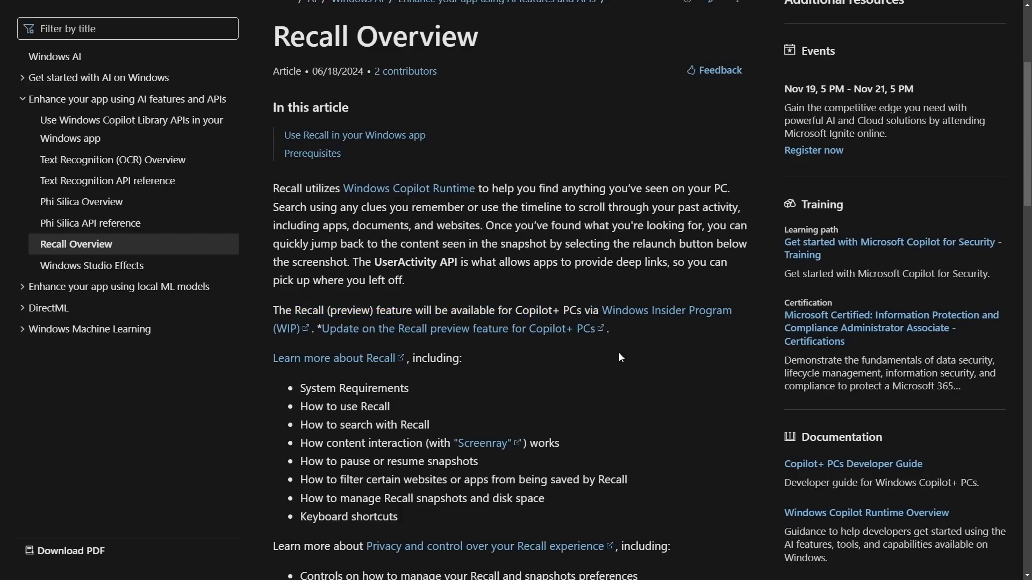
pyautogui.scroll(-3)
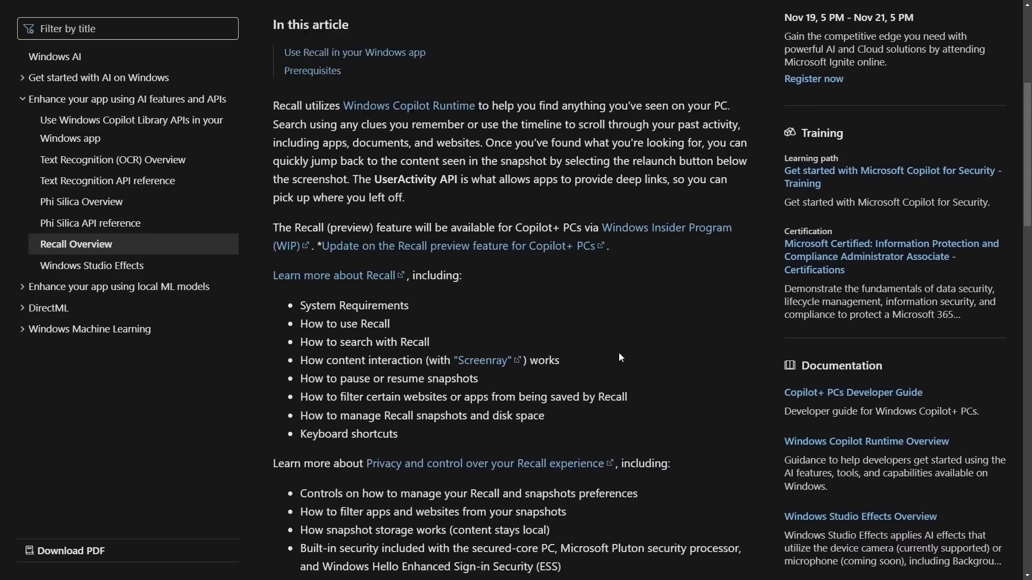
pyautogui.scroll(-3)
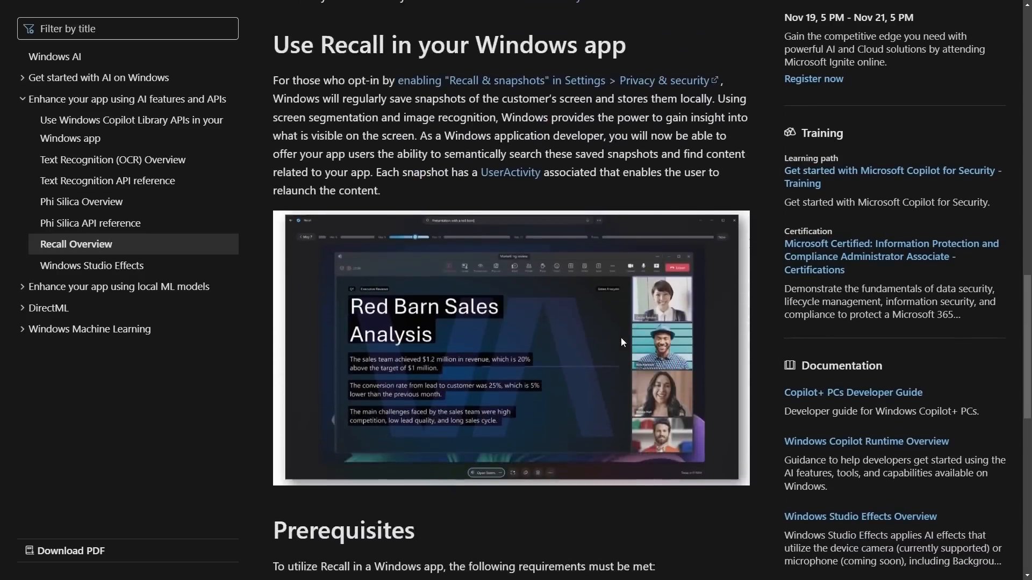
pyautogui.scroll(-3)
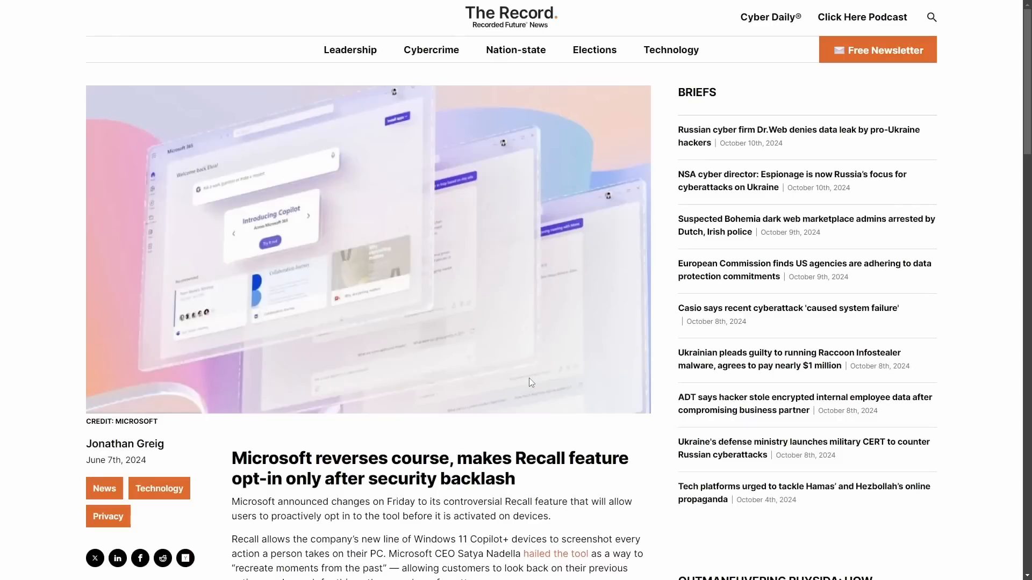
pyautogui.scroll(-3)
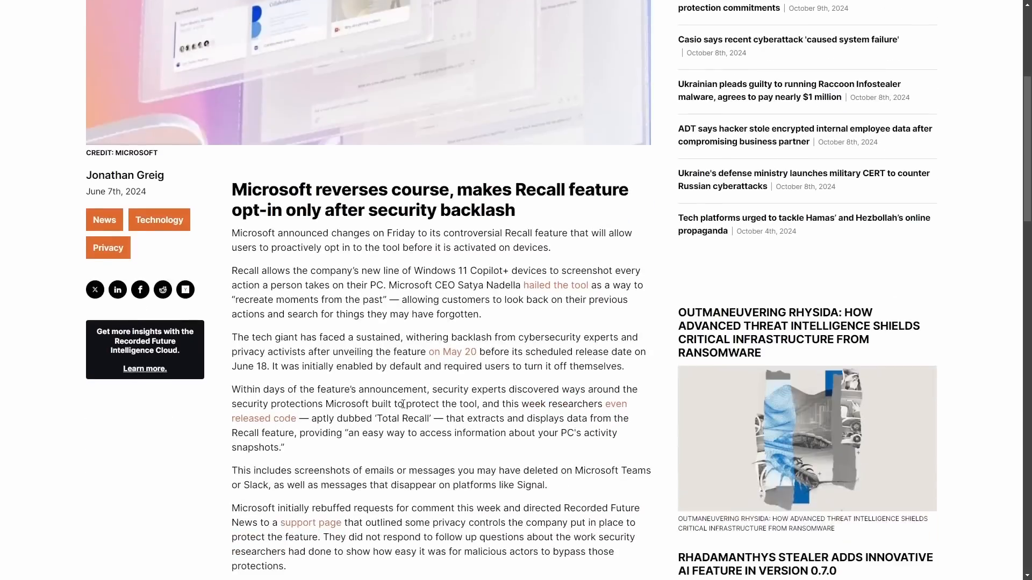
pyautogui.moveTo(378, 269)
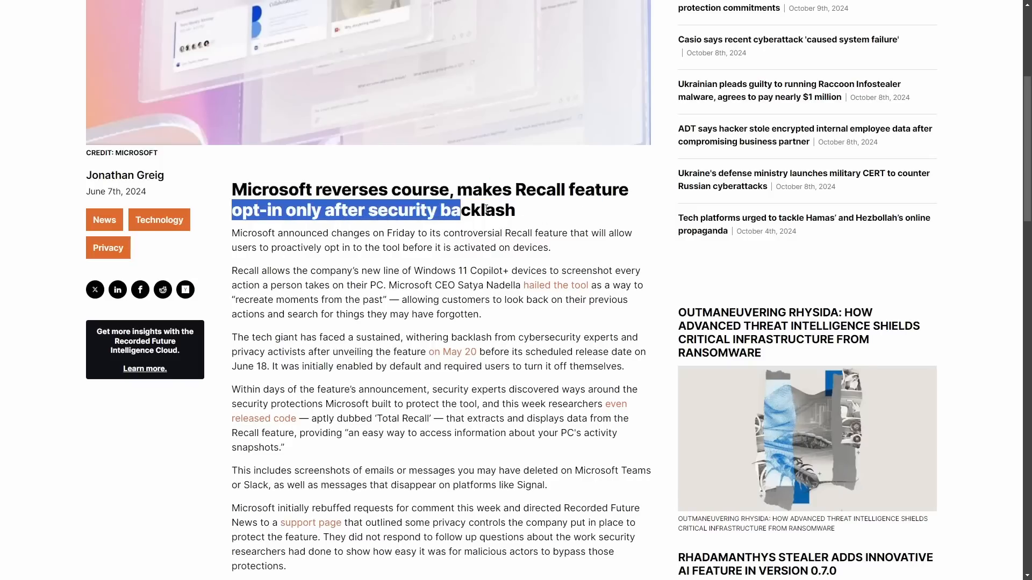
pyautogui.click(520, 217)
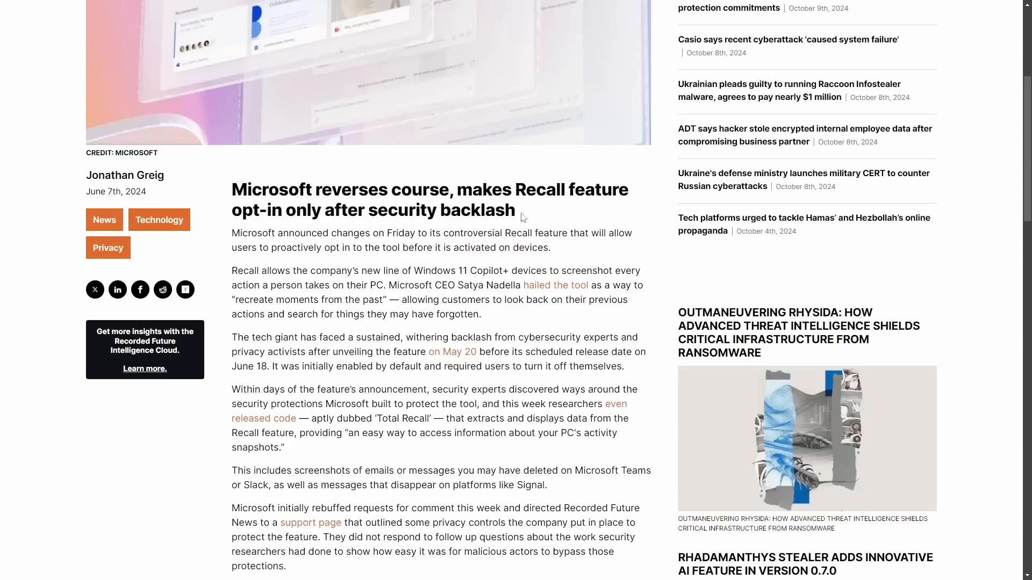
pyautogui.moveTo(232, 238)
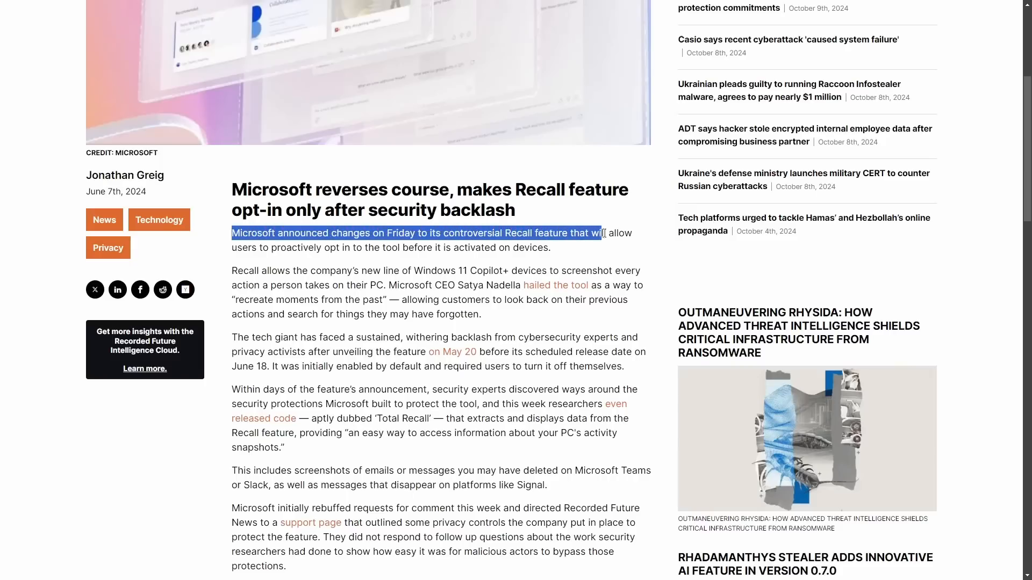
pyautogui.click(342, 259)
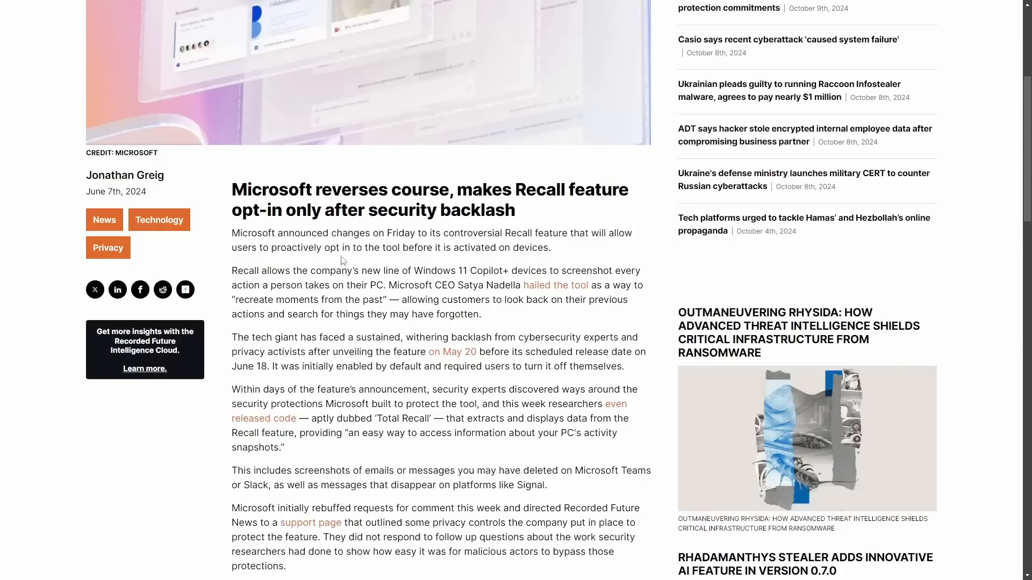
pyautogui.moveTo(572, 259)
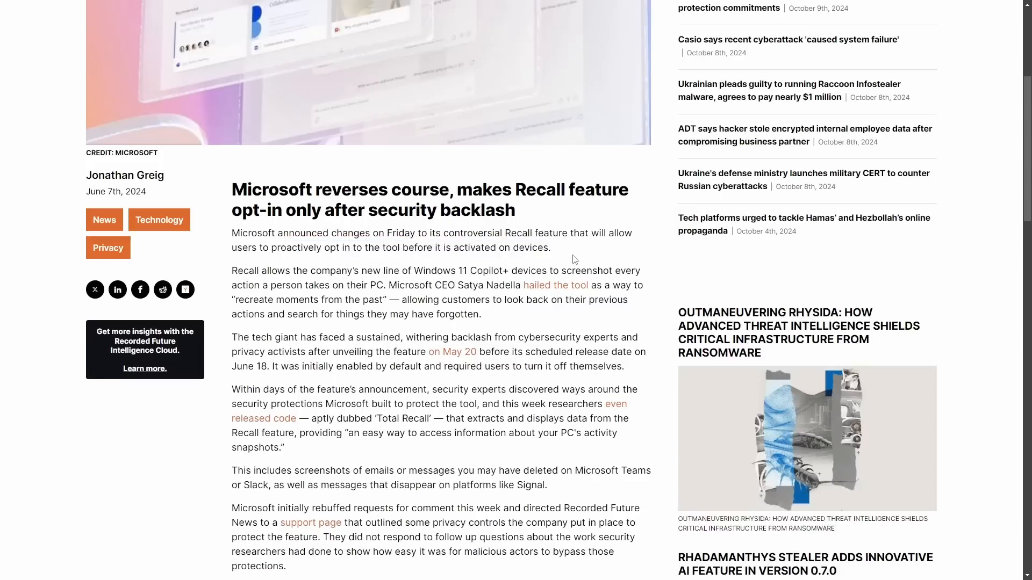
pyautogui.moveTo(559, 258)
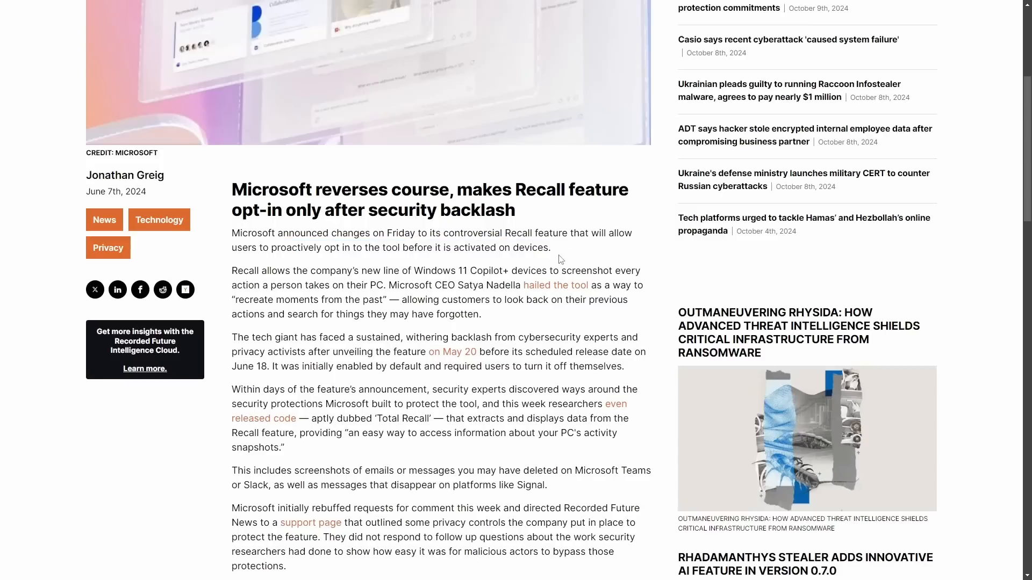
pyautogui.scroll(3)
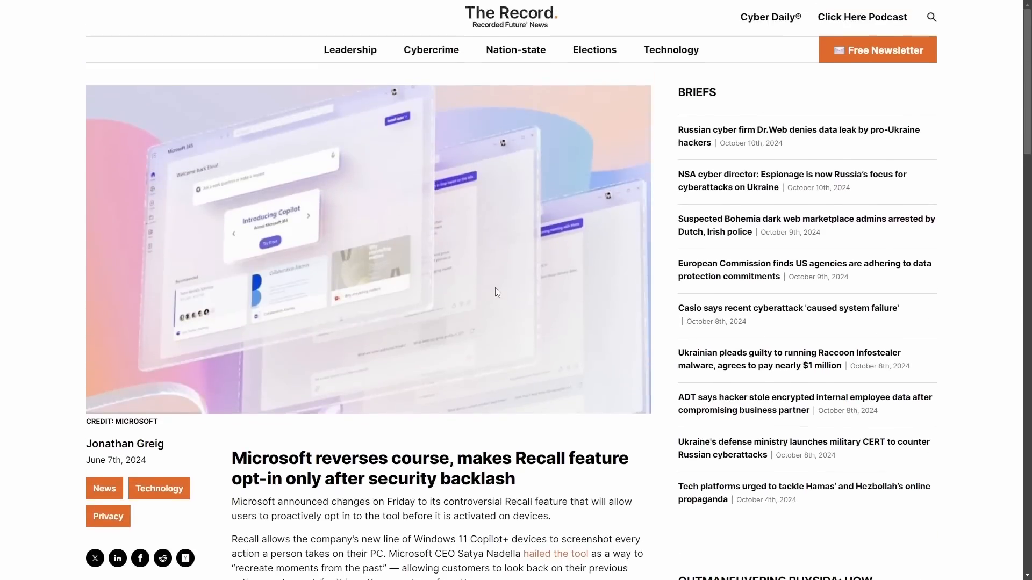
pyautogui.moveTo(497, 85)
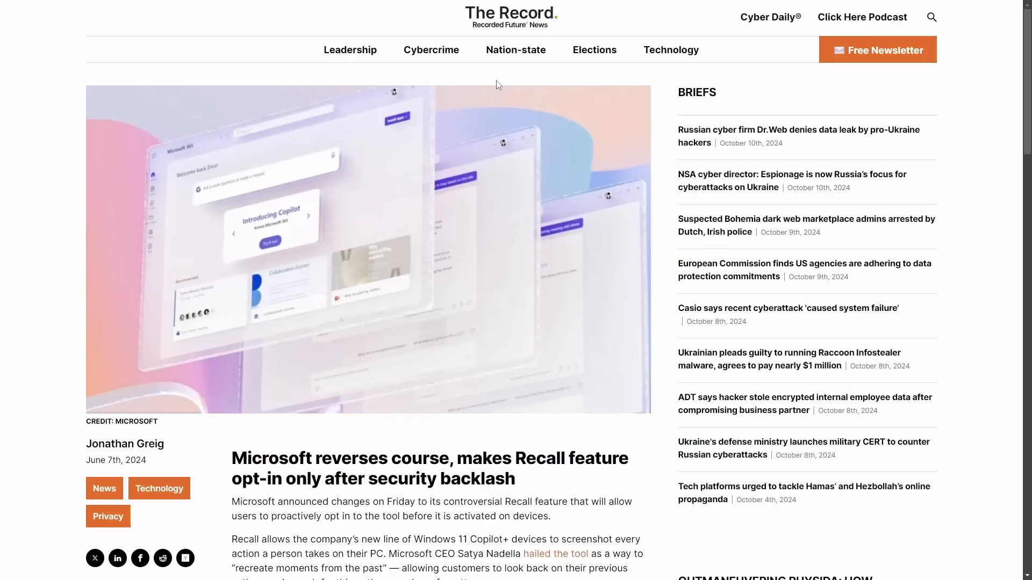
pyautogui.moveTo(516, 79)
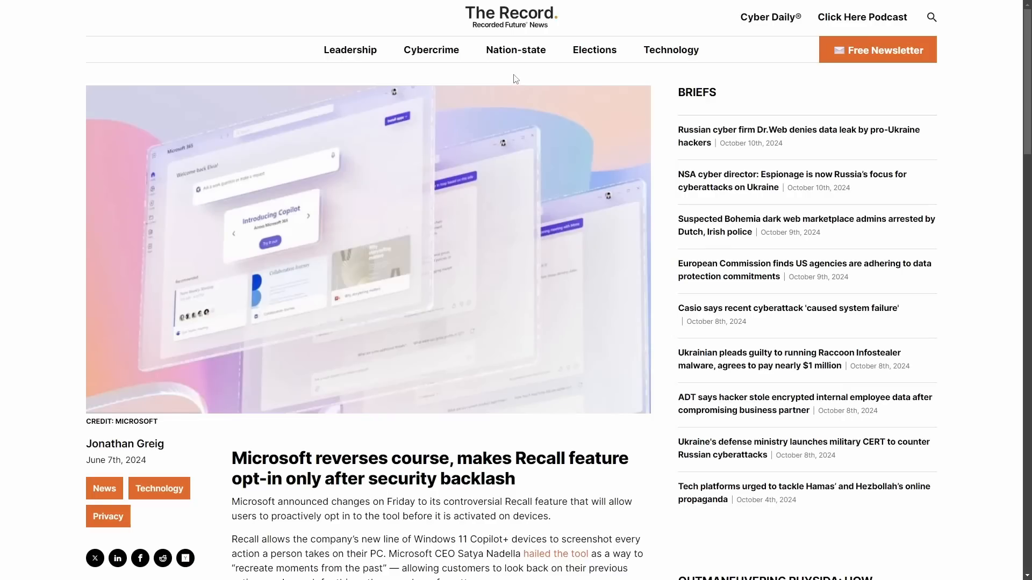
pyautogui.click(554, 554)
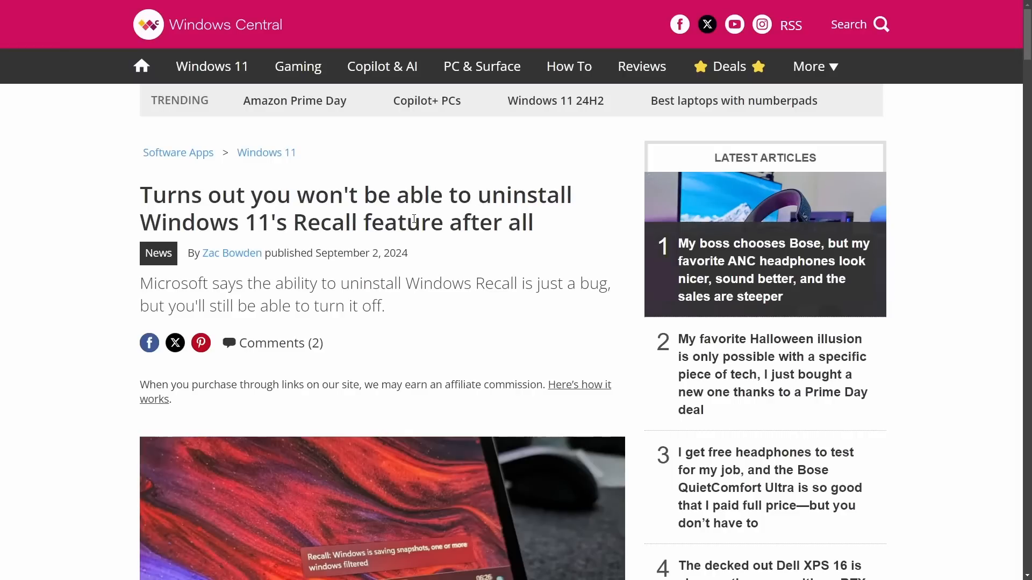
pyautogui.moveTo(411, 219)
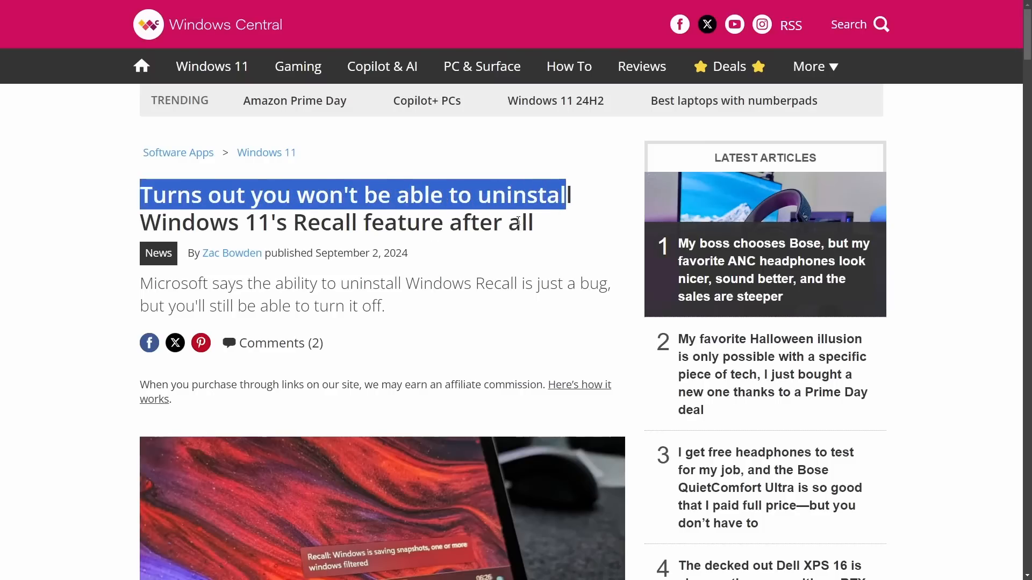
pyautogui.scroll(-3)
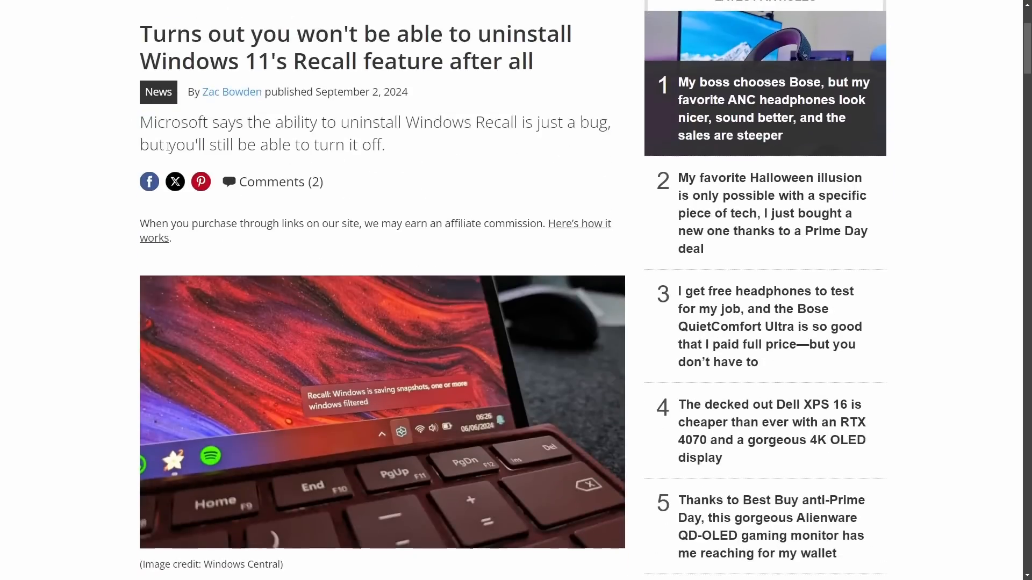
pyautogui.moveTo(164, 145); pyautogui.dragTo(344, 145)
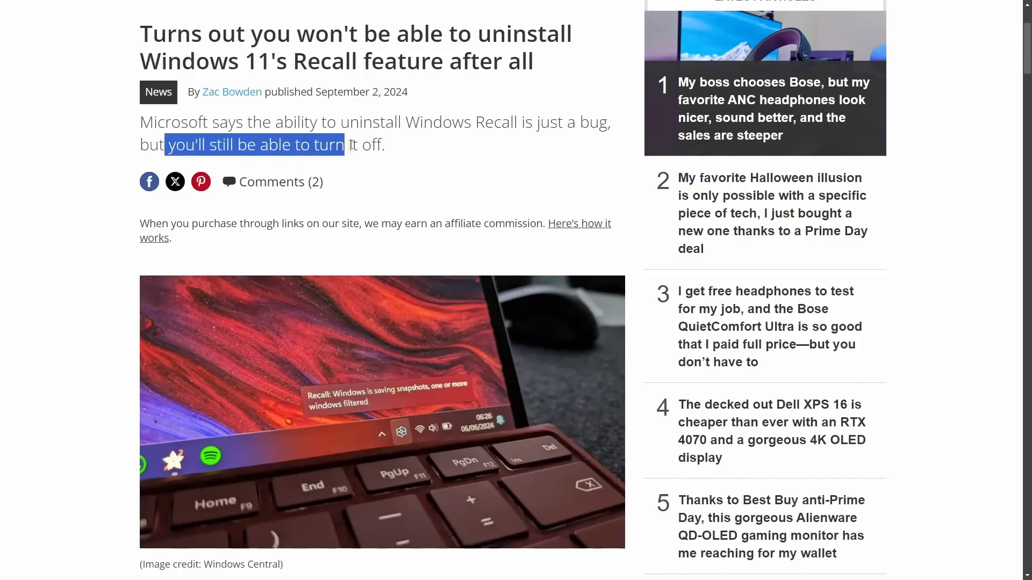
pyautogui.scroll(-3)
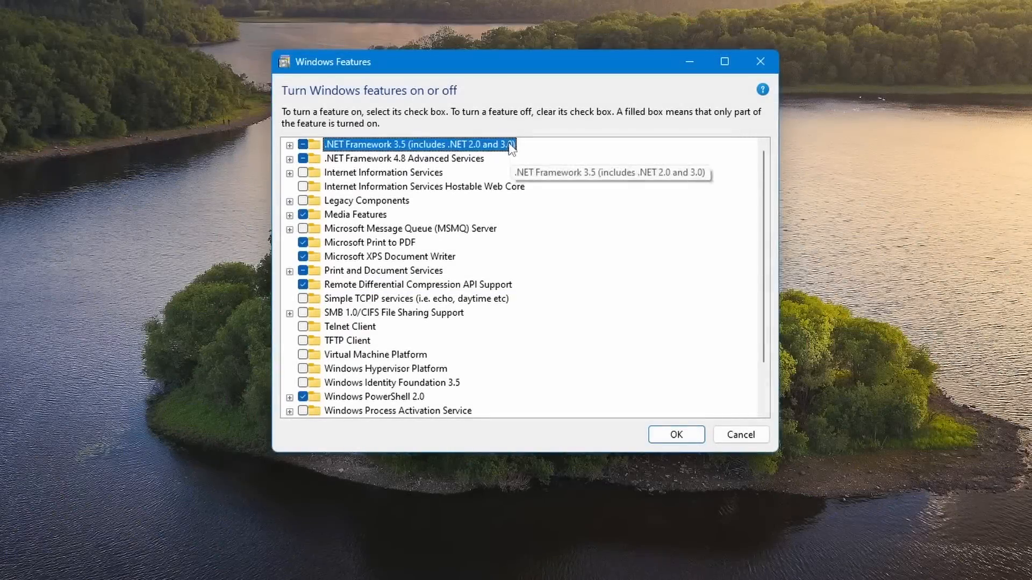
# Scroll the Windows features list, then cancel the dialog without changing any feature
pyautogui.scroll(-3)
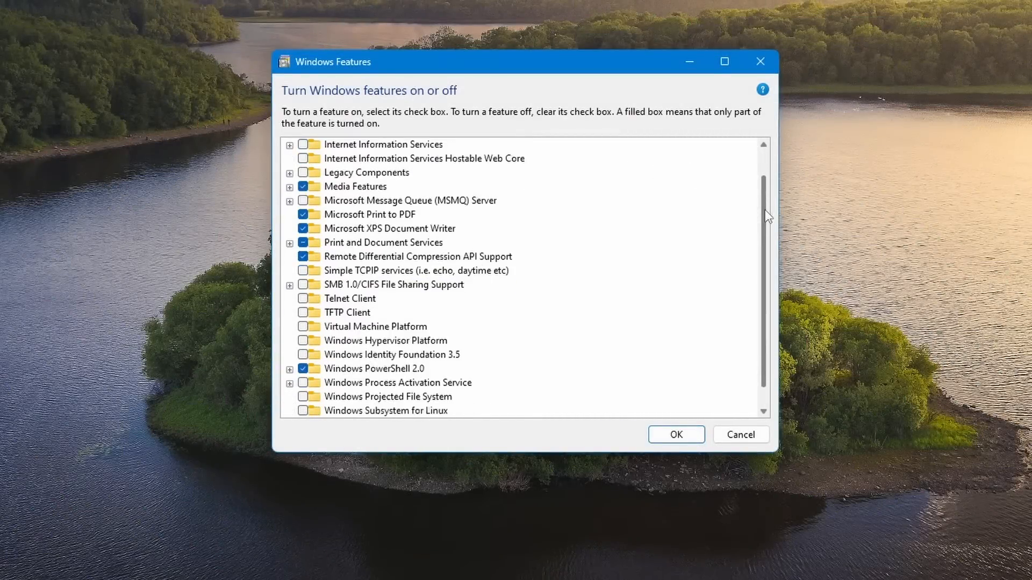
pyautogui.scroll(-3)
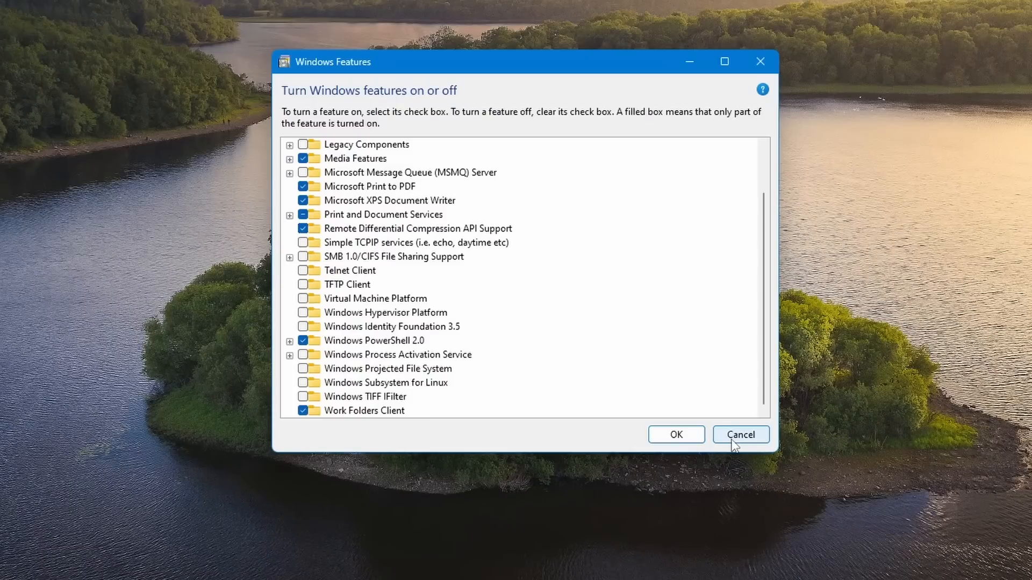
pyautogui.moveTo(728, 452)
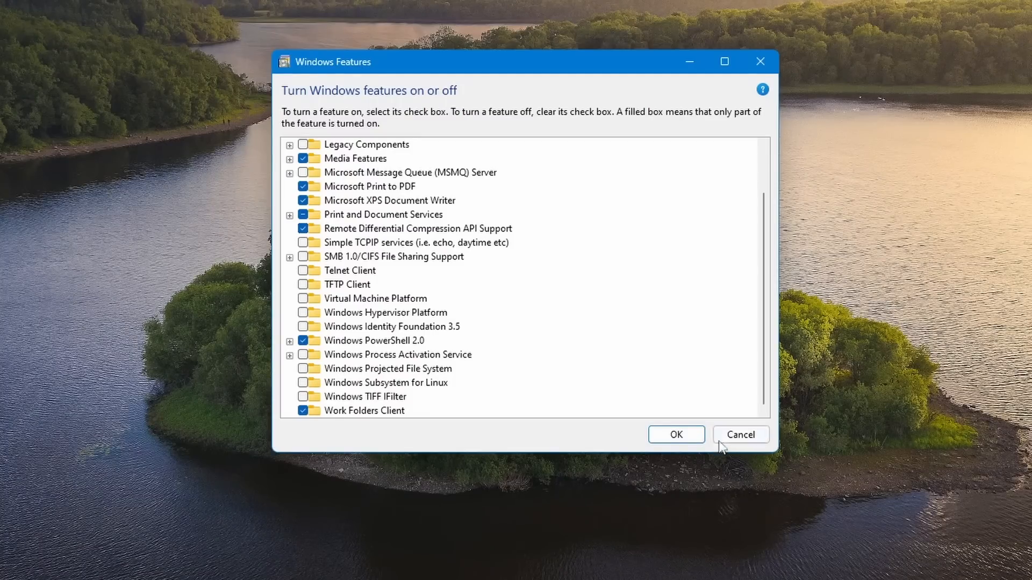
pyautogui.moveTo(715, 419)
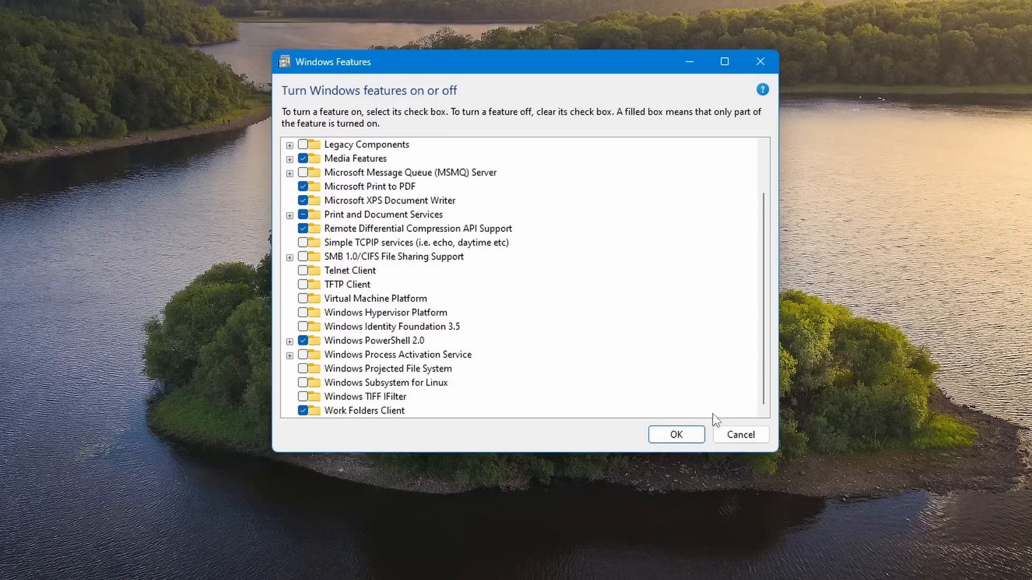
pyautogui.moveTo(739, 435)
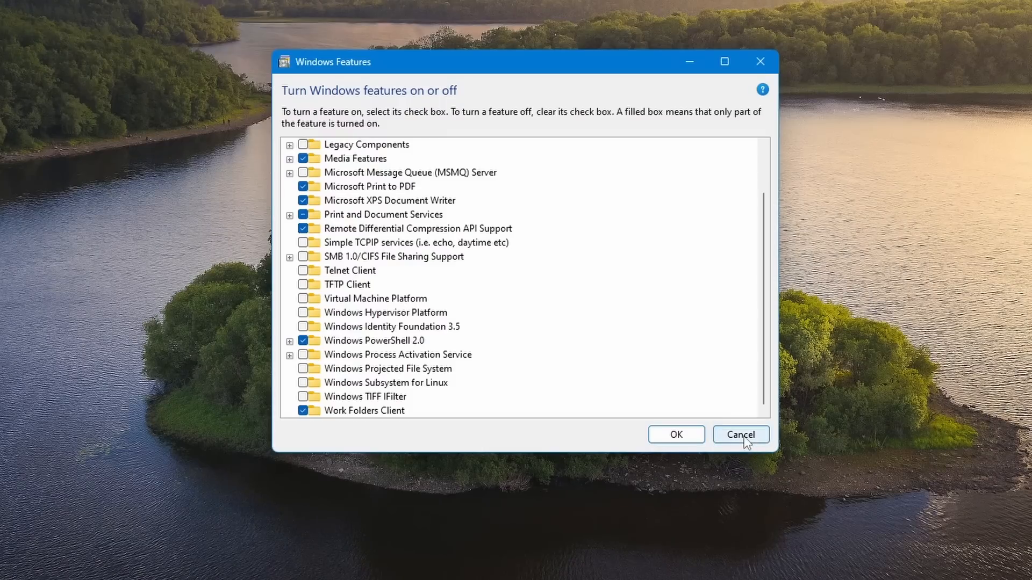
pyautogui.click(739, 434)
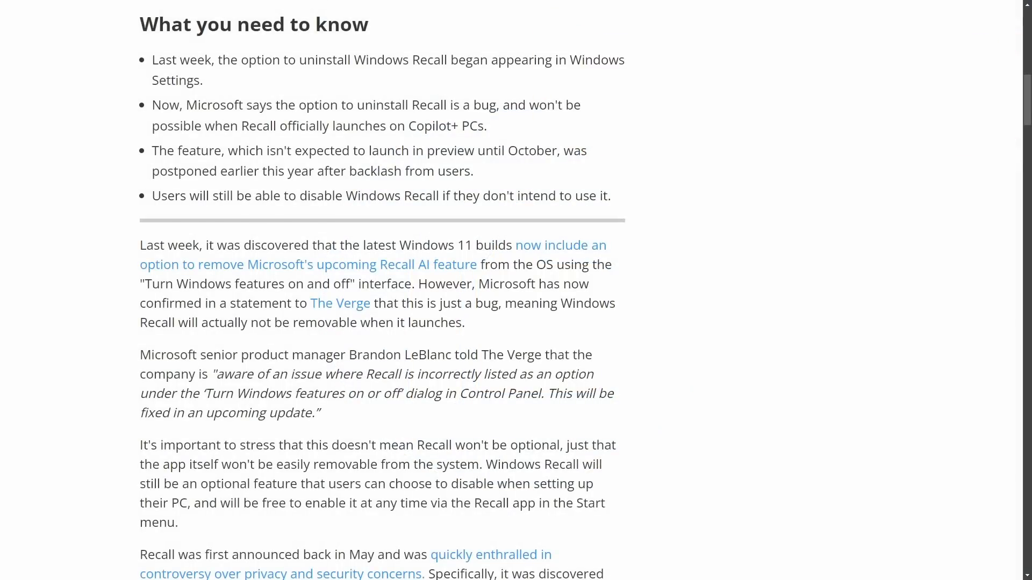
pyautogui.scroll(3)
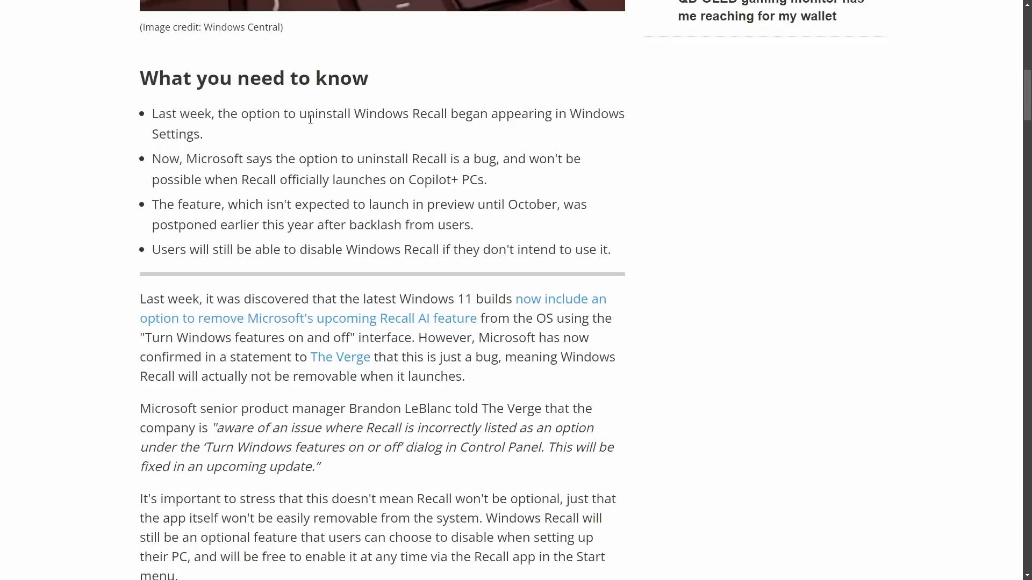
pyautogui.moveTo(443, 97)
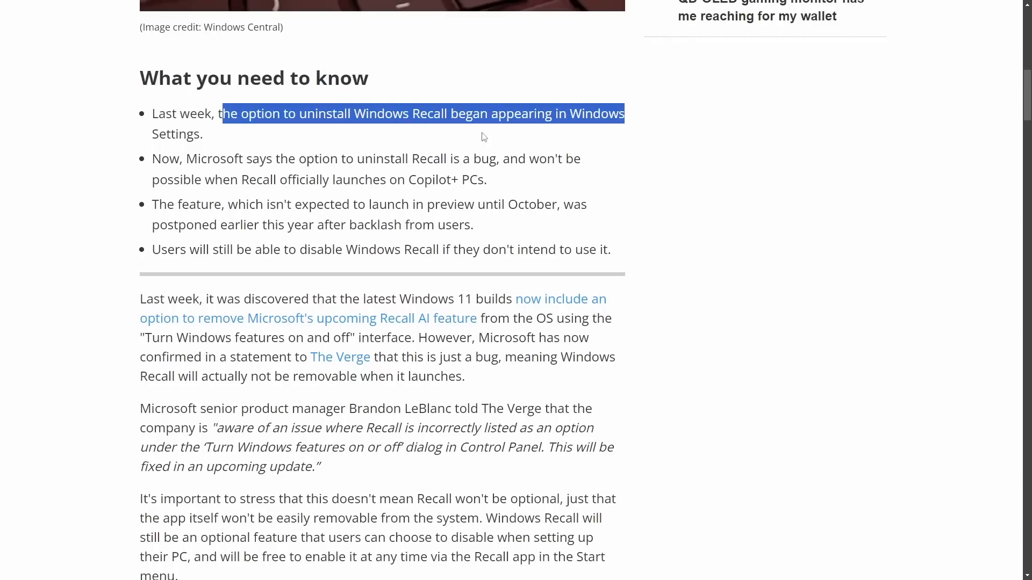
pyautogui.click(260, 150)
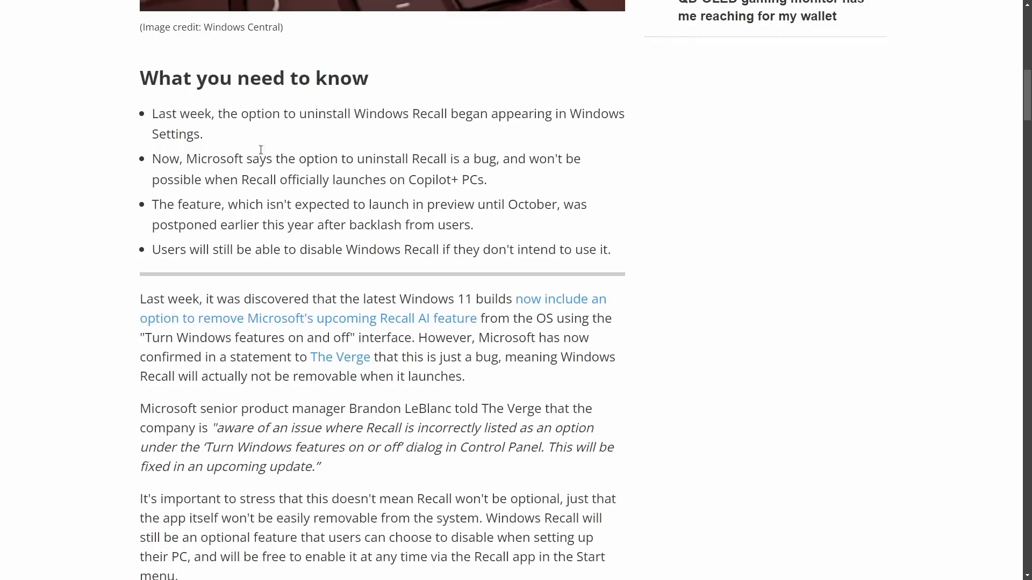
pyautogui.moveTo(609, 166)
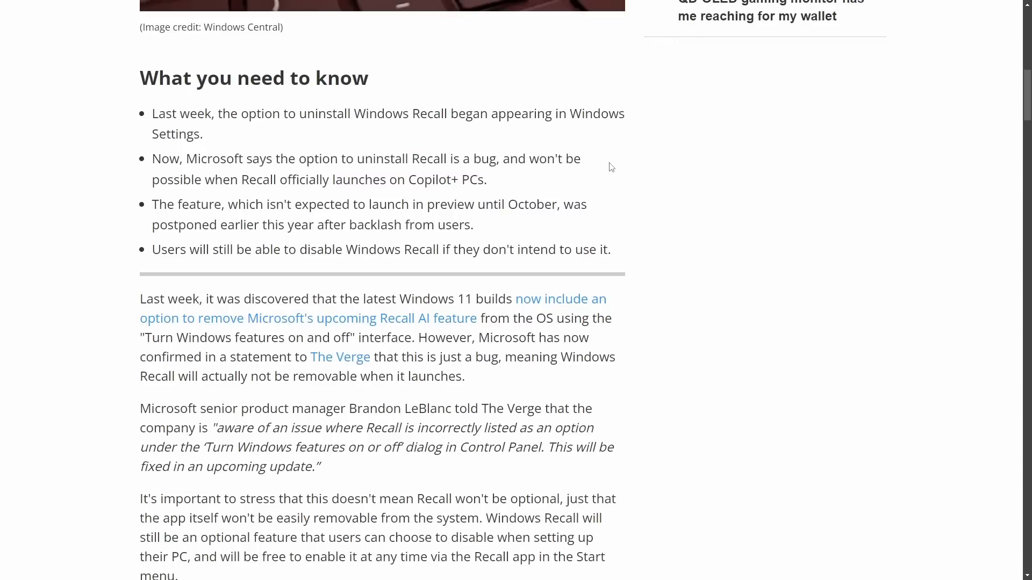
pyautogui.moveTo(516, 183)
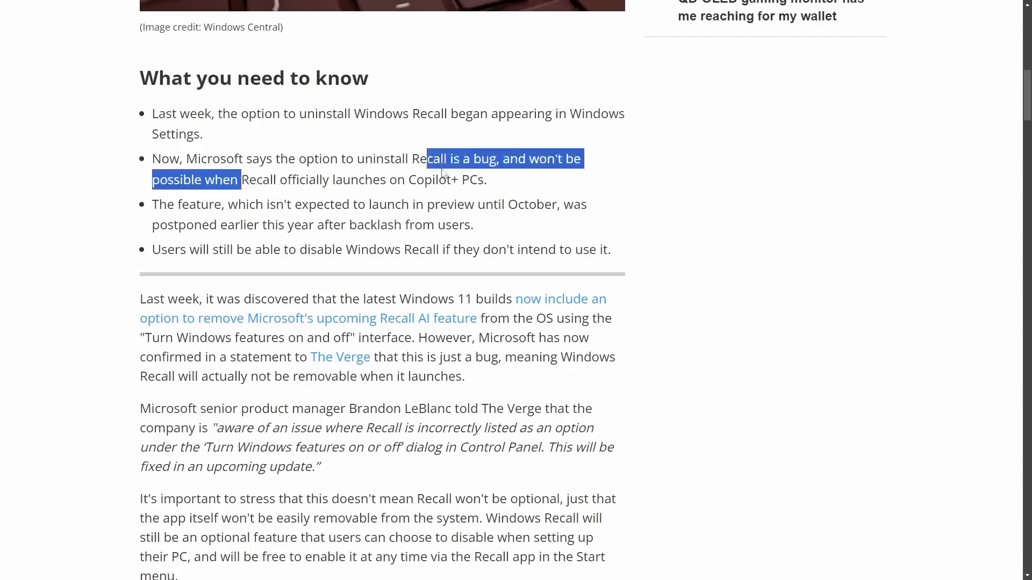
pyautogui.click(608, 187)
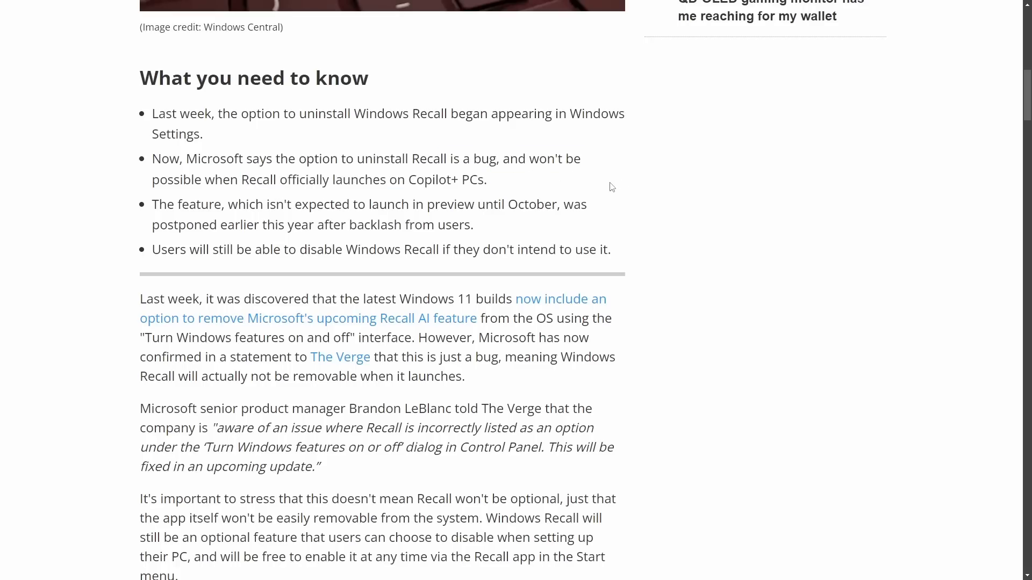
pyautogui.click(339, 357)
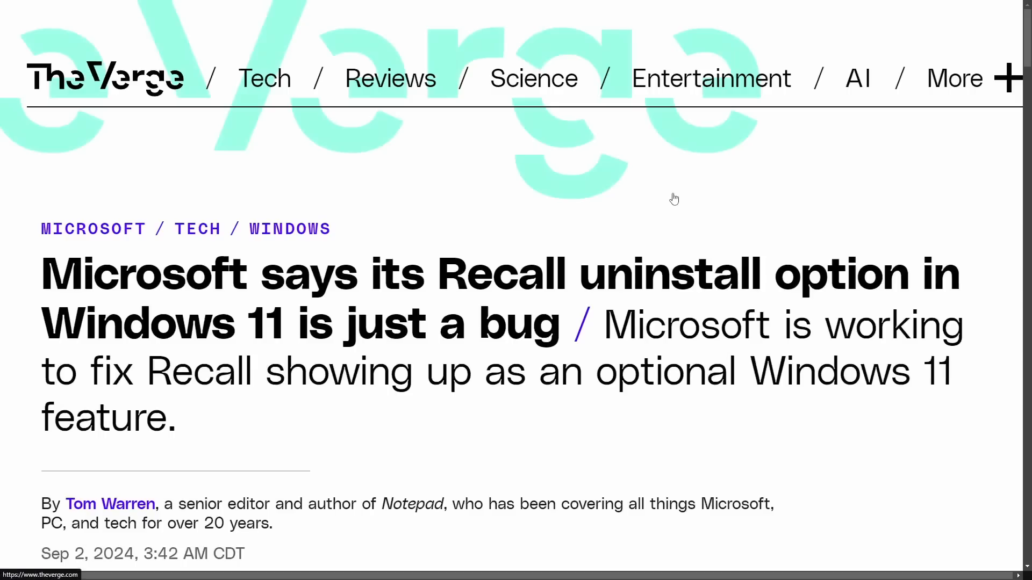
pyautogui.doubleClick(112, 273)
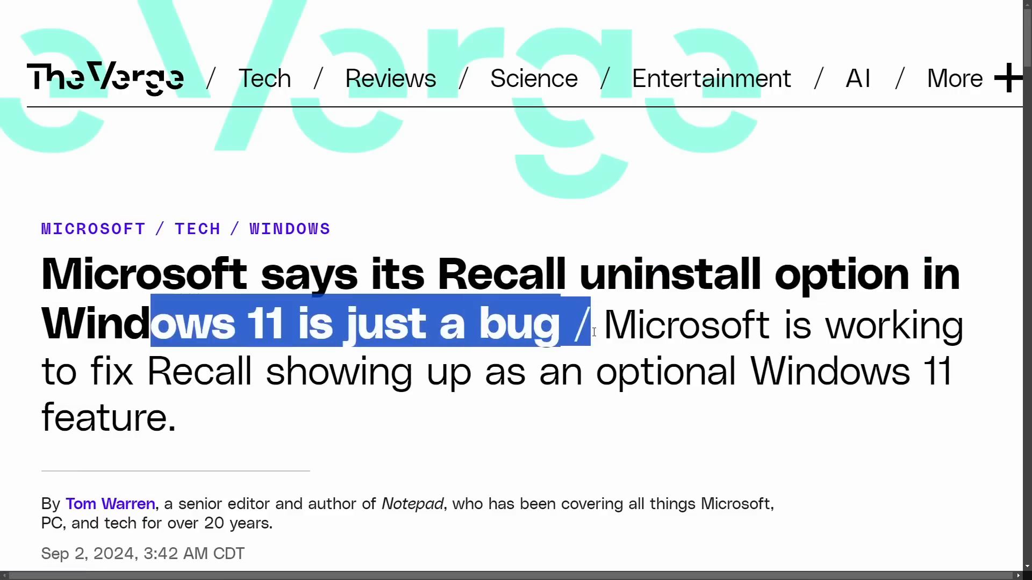
pyautogui.scroll(-3)
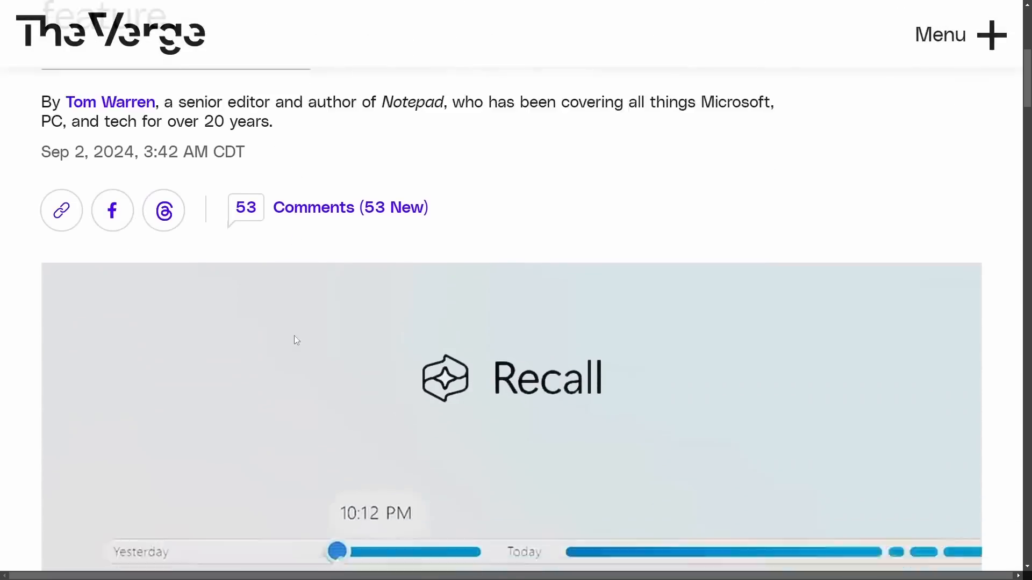
pyautogui.scroll(-3)
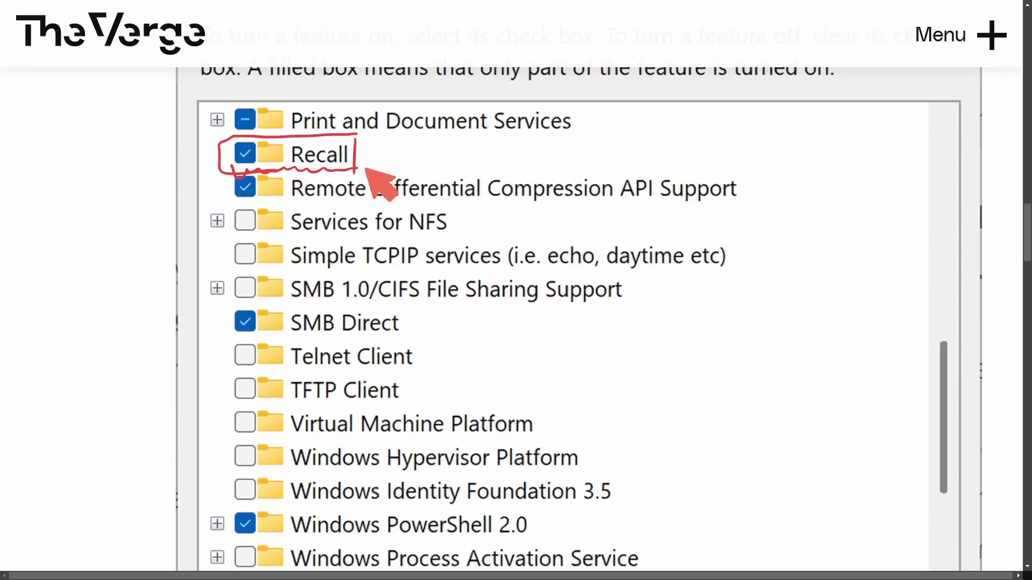
pyautogui.moveTo(606, 221)
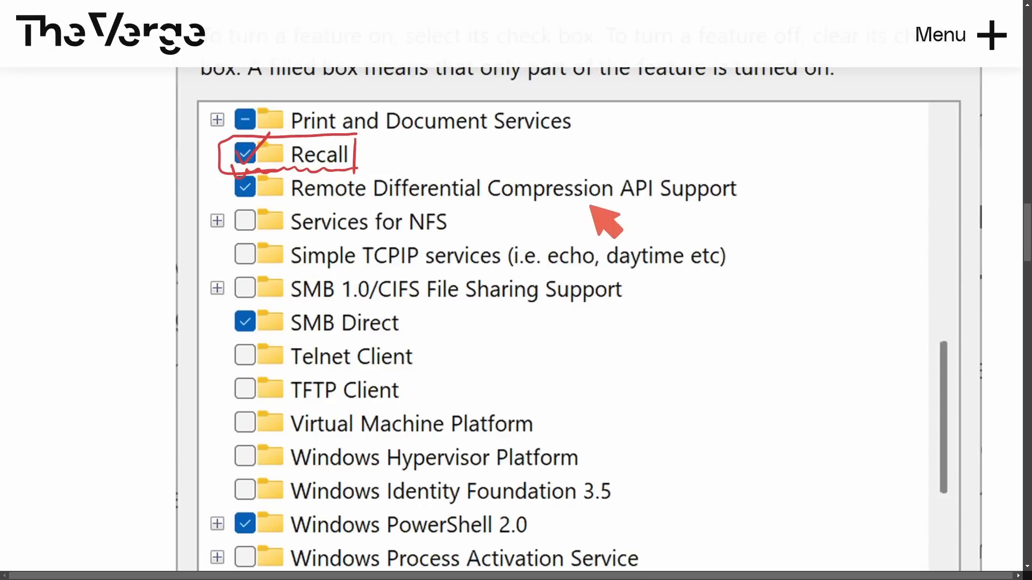
pyautogui.moveTo(604, 220)
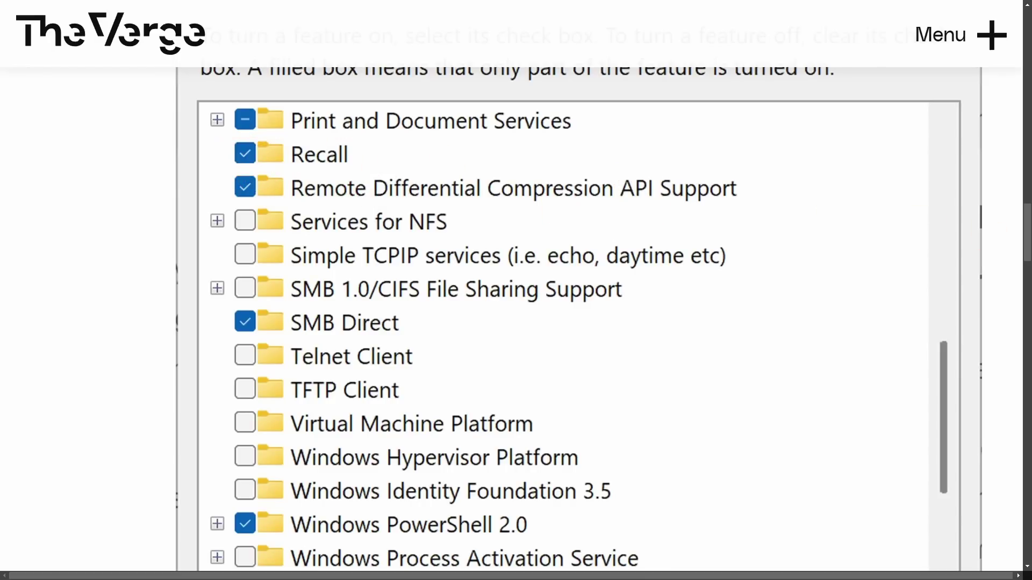
pyautogui.scroll(3)
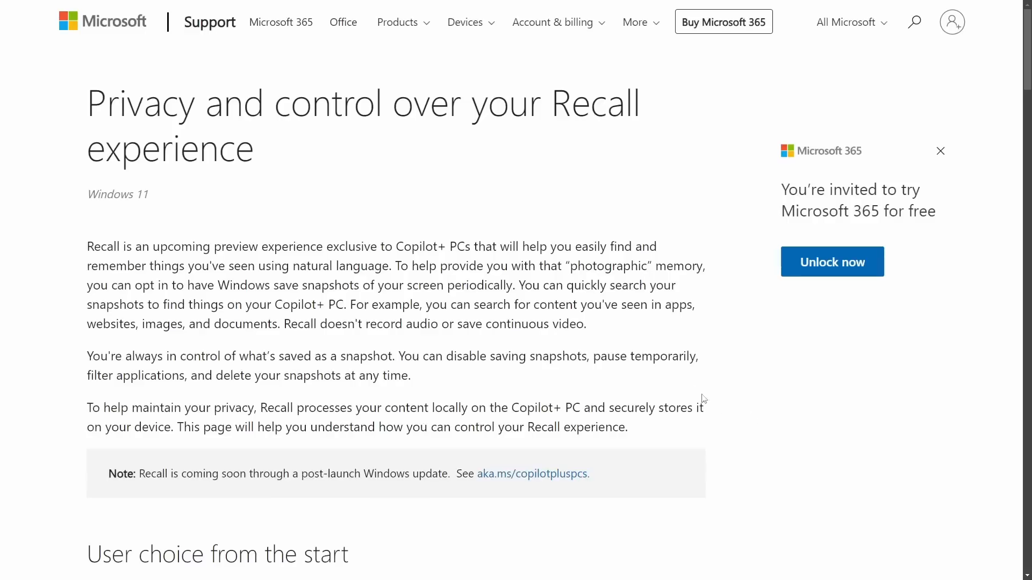
pyautogui.moveTo(364, 196)
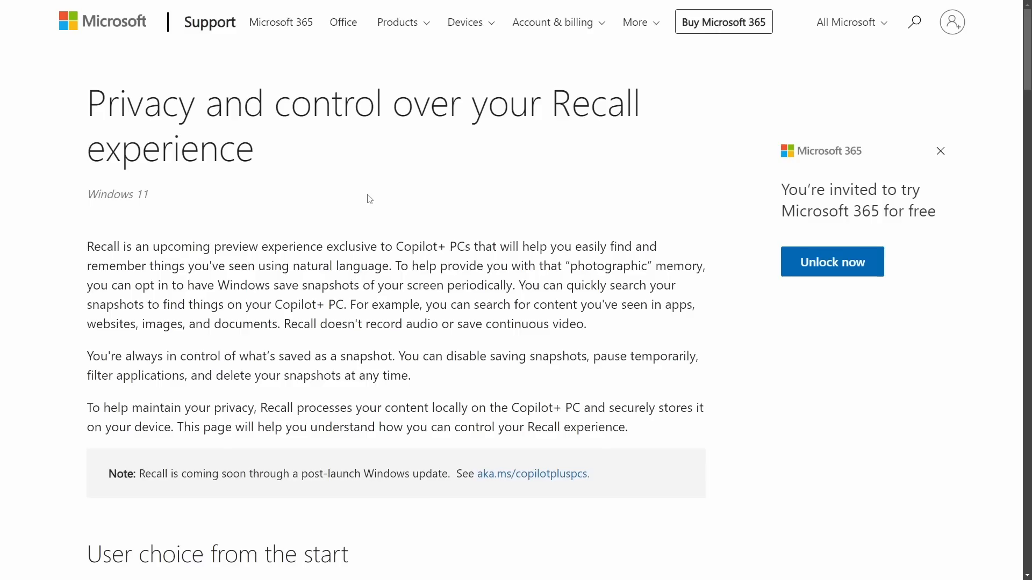
pyautogui.moveTo(349, 229)
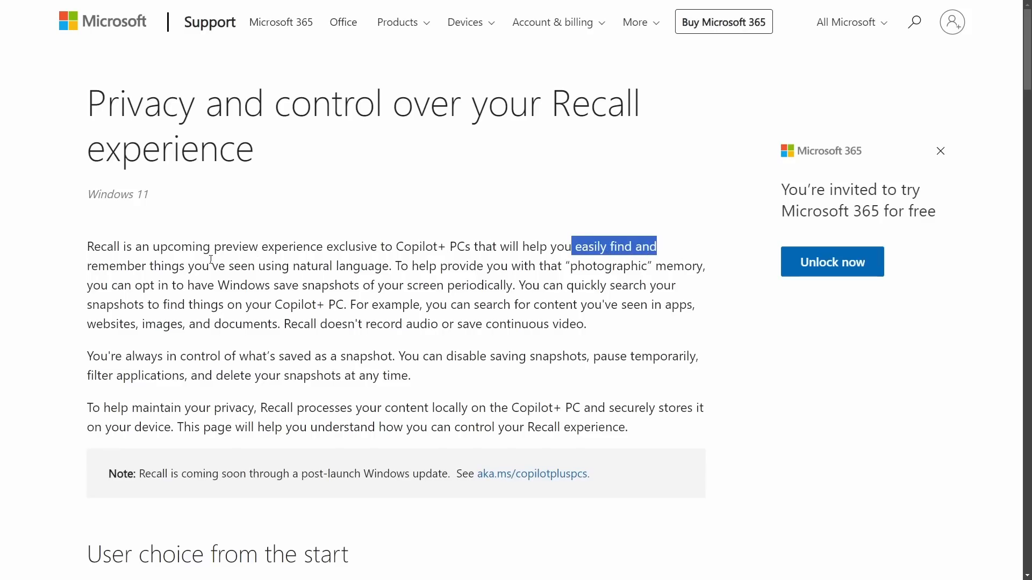
pyautogui.scroll(-3)
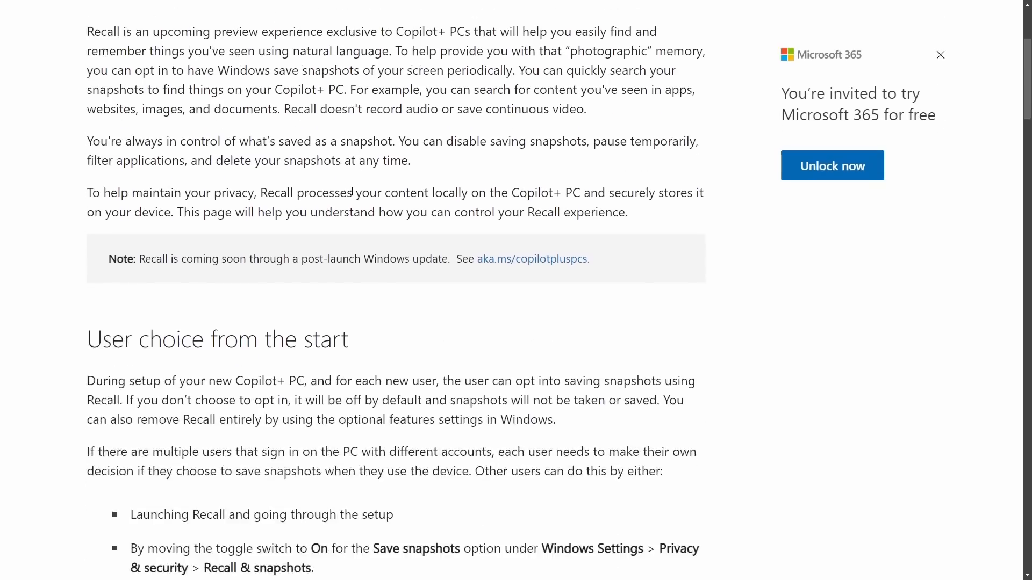
pyautogui.scroll(-3)
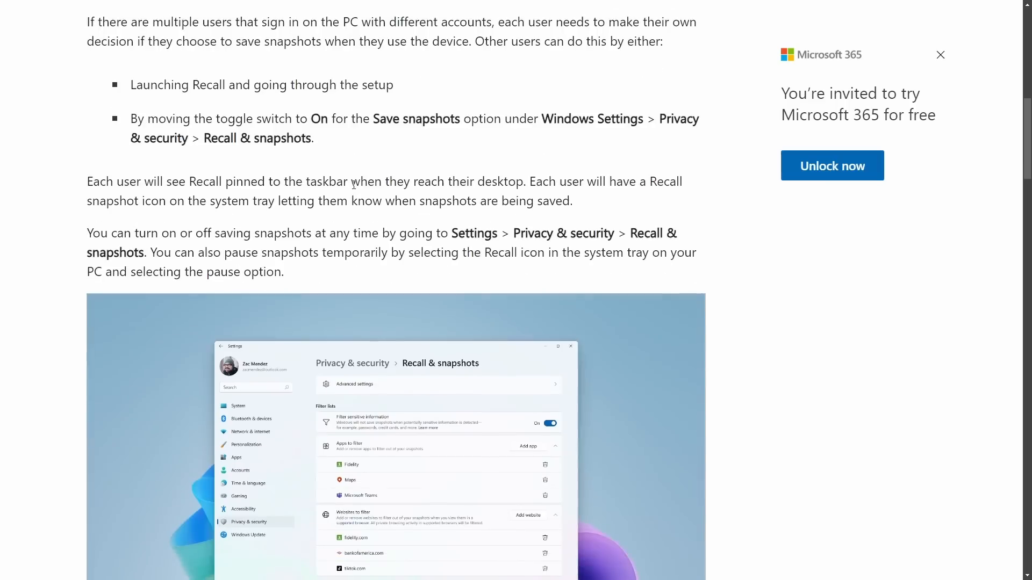
pyautogui.moveTo(388, 136)
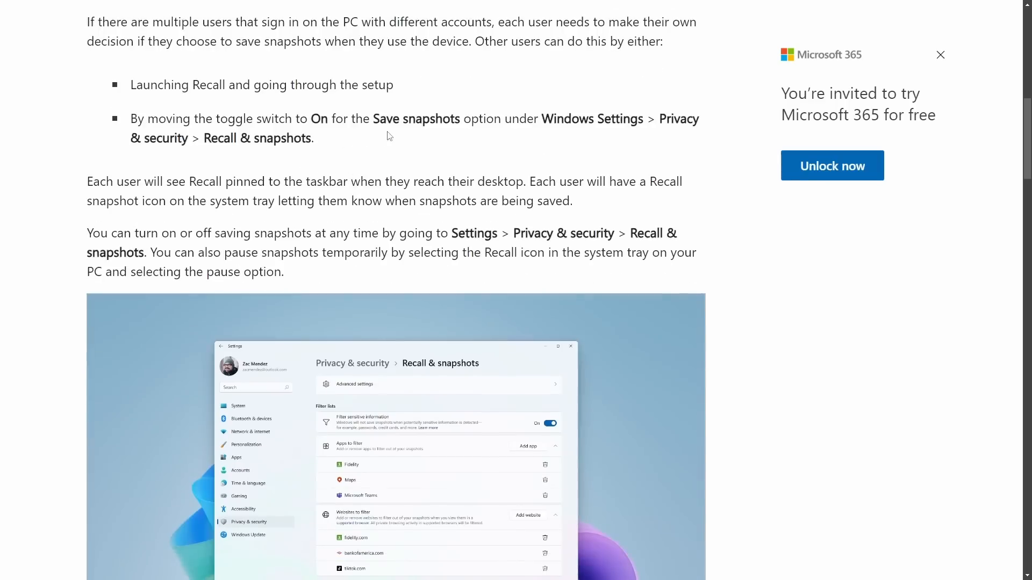
pyautogui.moveTo(466, 165)
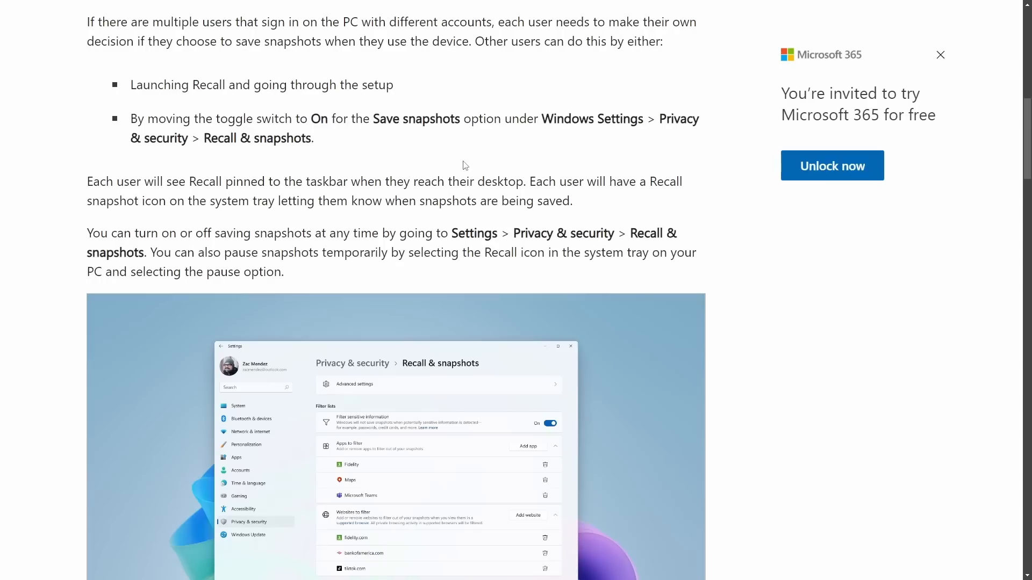
pyautogui.scroll(-3)
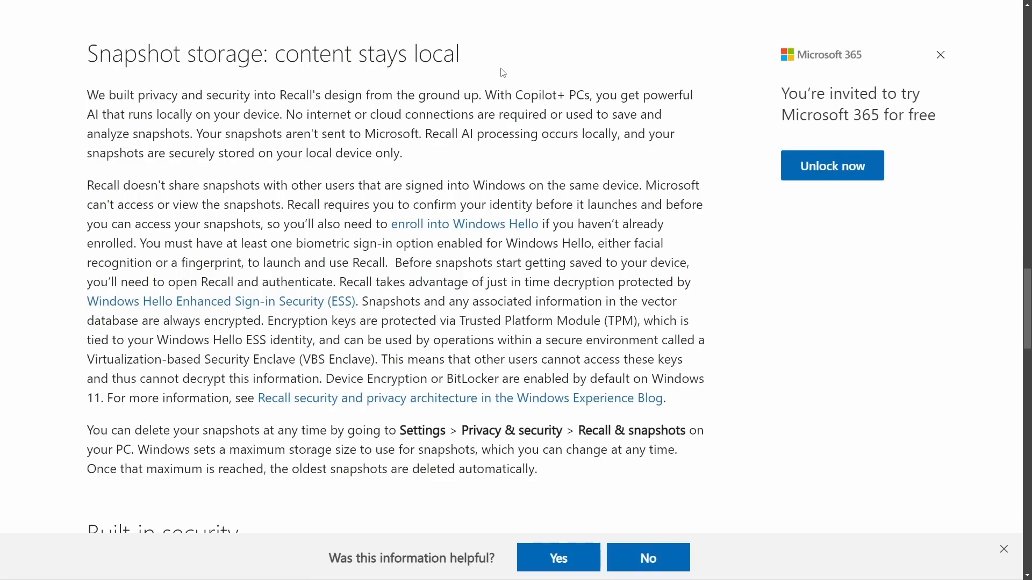
pyautogui.moveTo(135, 95); pyautogui.dragTo(240, 95)
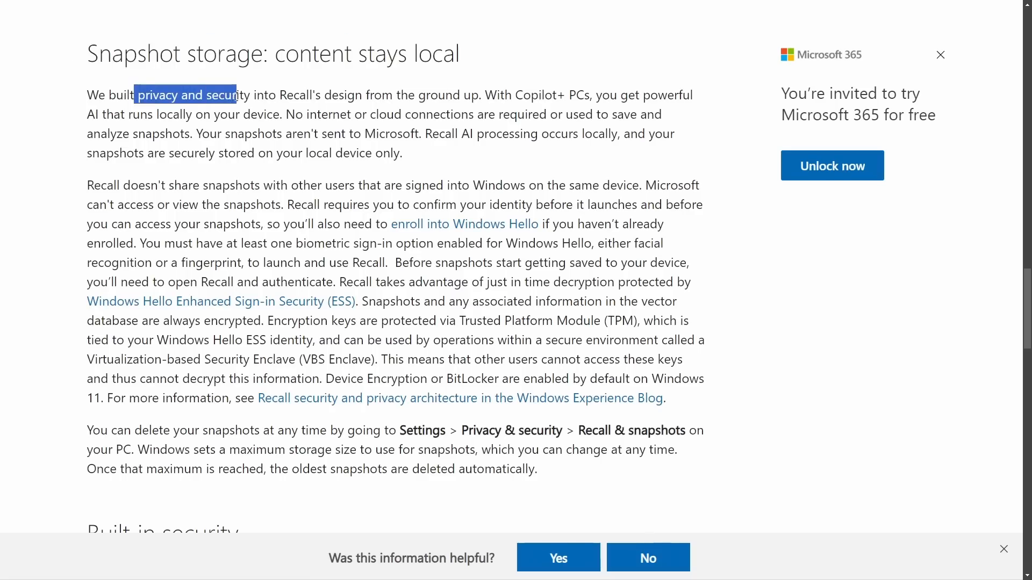
pyautogui.click(744, 277)
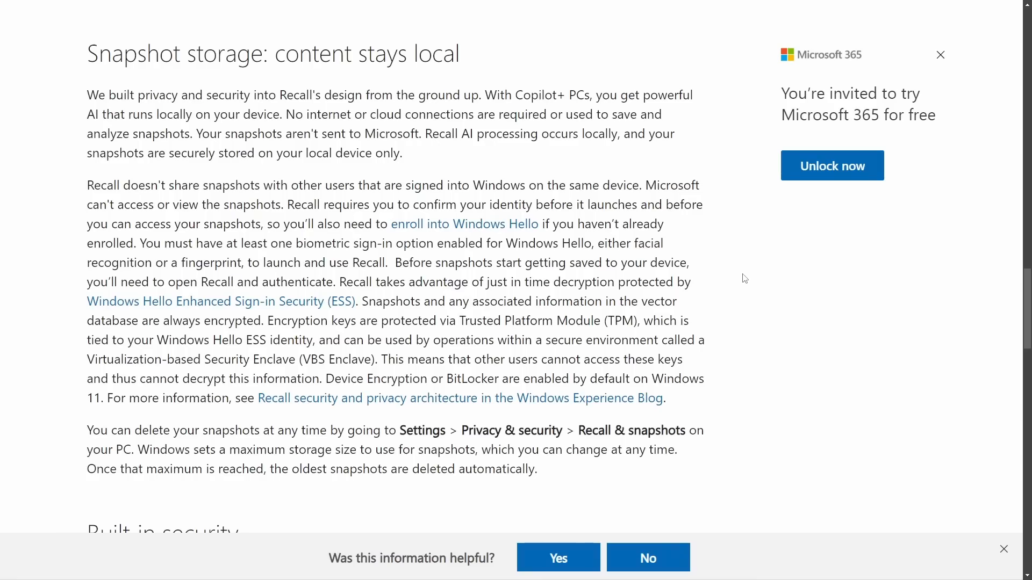
pyautogui.moveTo(730, 279)
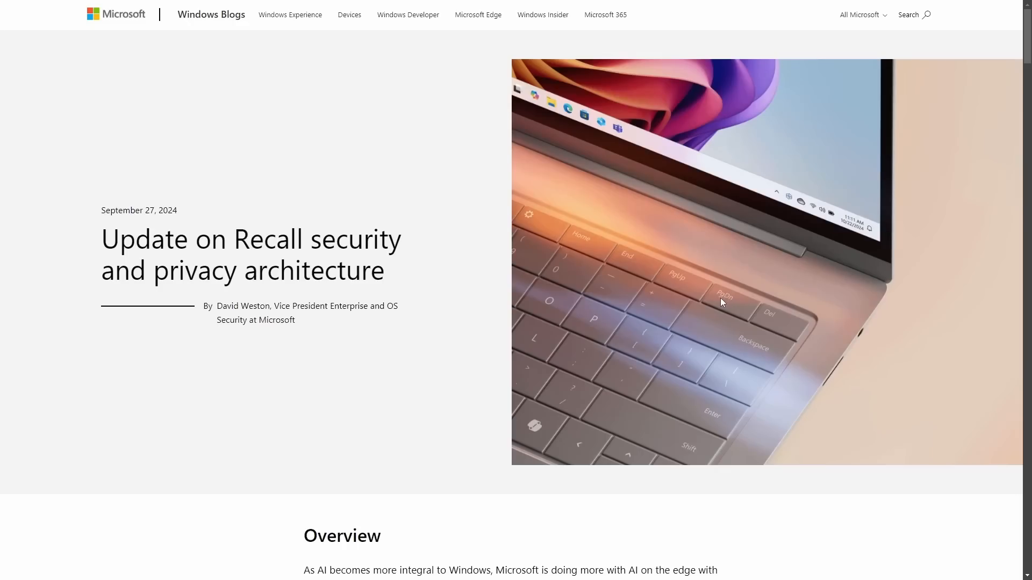
# Scroll the Recall security and privacy architecture post down to the out-of-box setup illustration
pyautogui.scroll(-3)
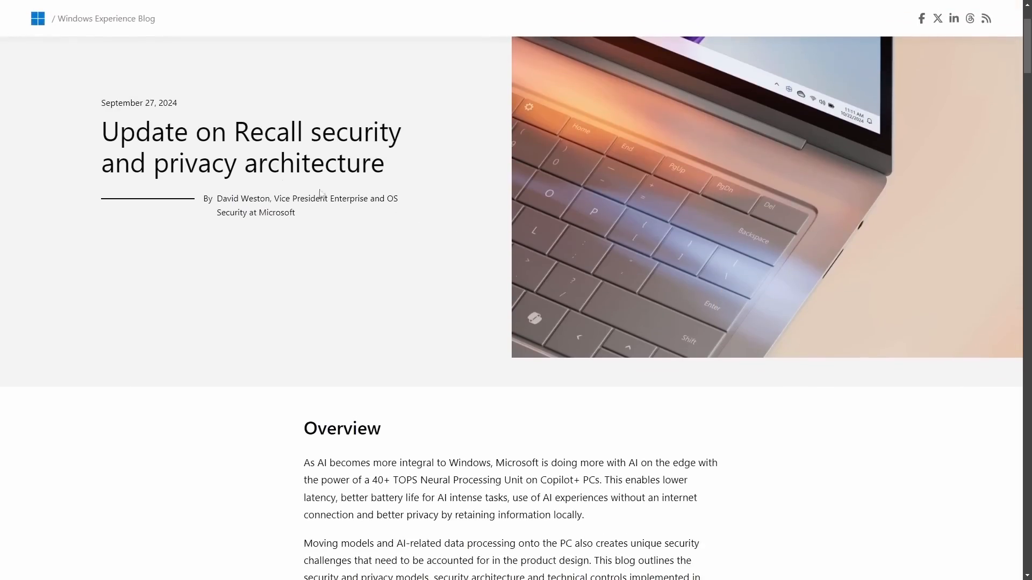
pyautogui.scroll(-3)
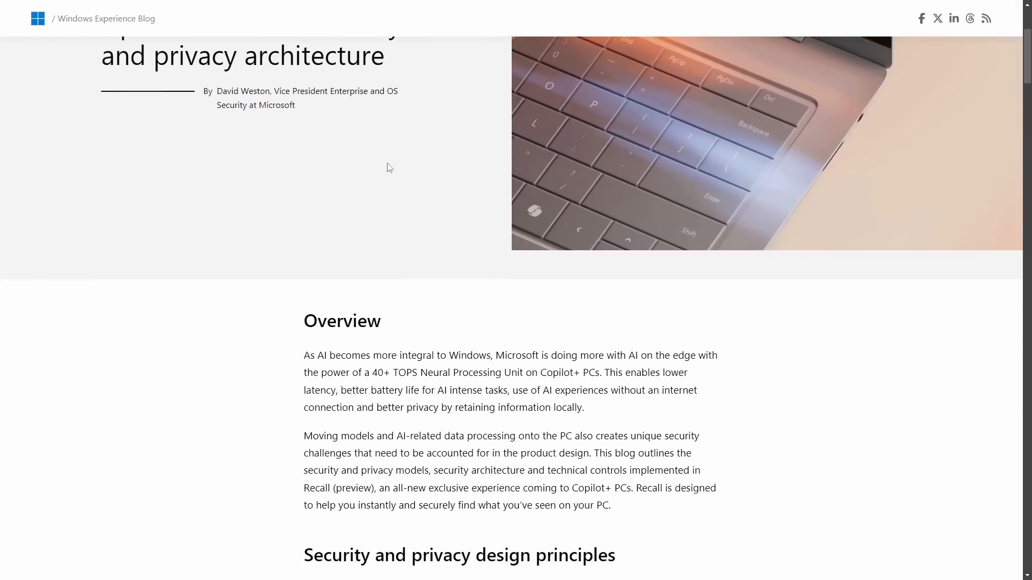
pyautogui.scroll(-3)
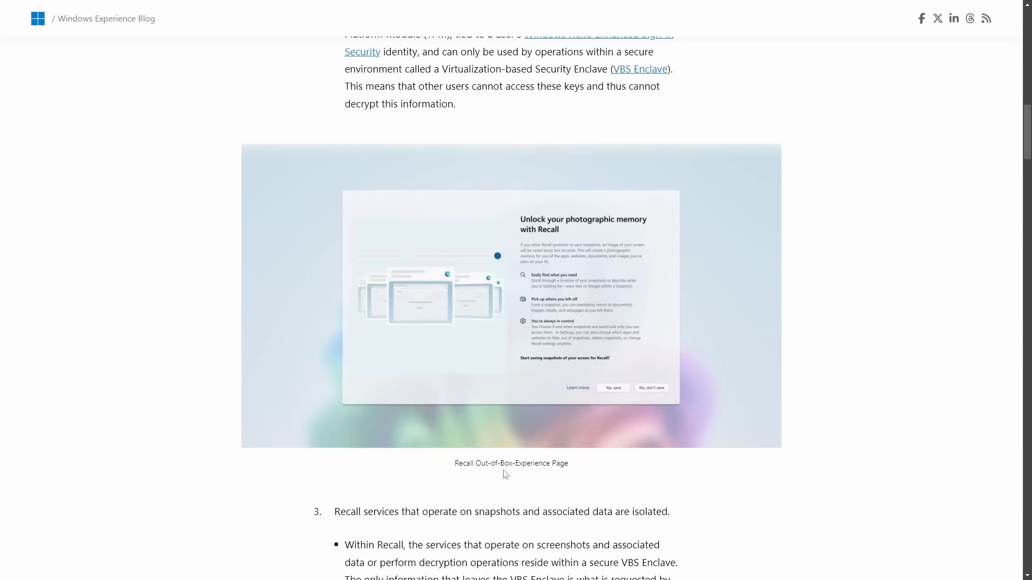
pyautogui.moveTo(725, 450)
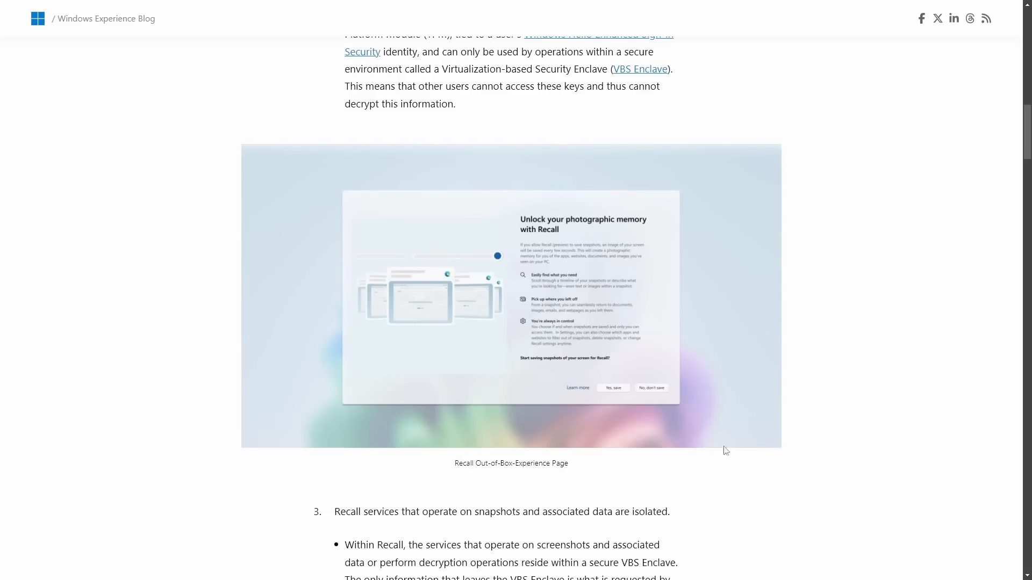
pyautogui.moveTo(821, 401)
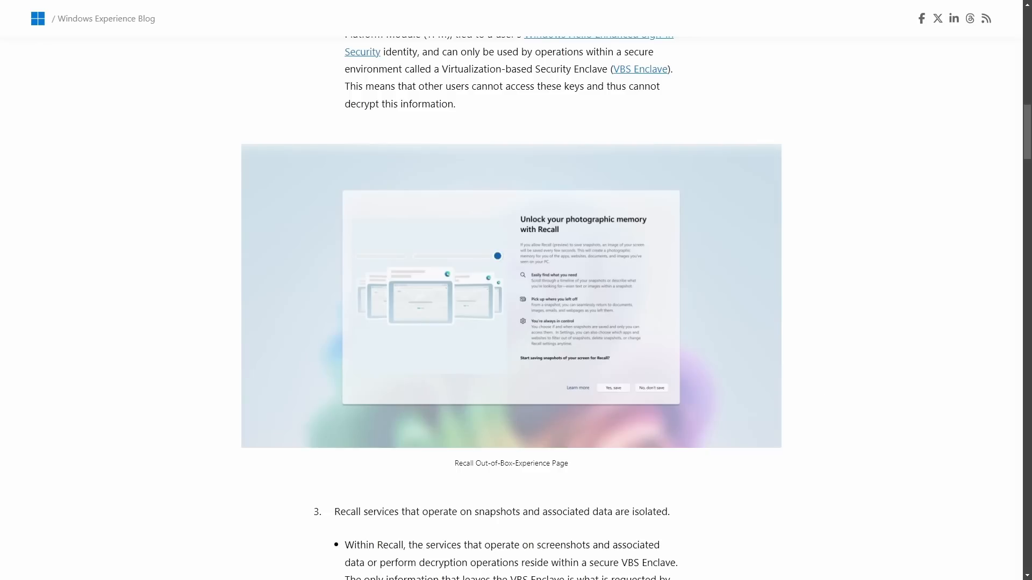
pyautogui.moveTo(926, 365)
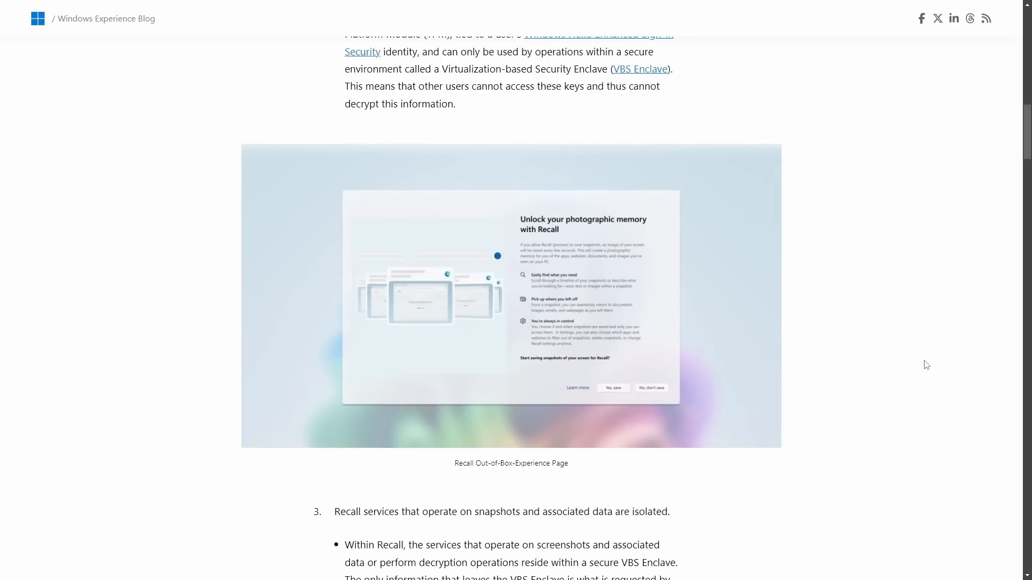
pyautogui.moveTo(818, 375)
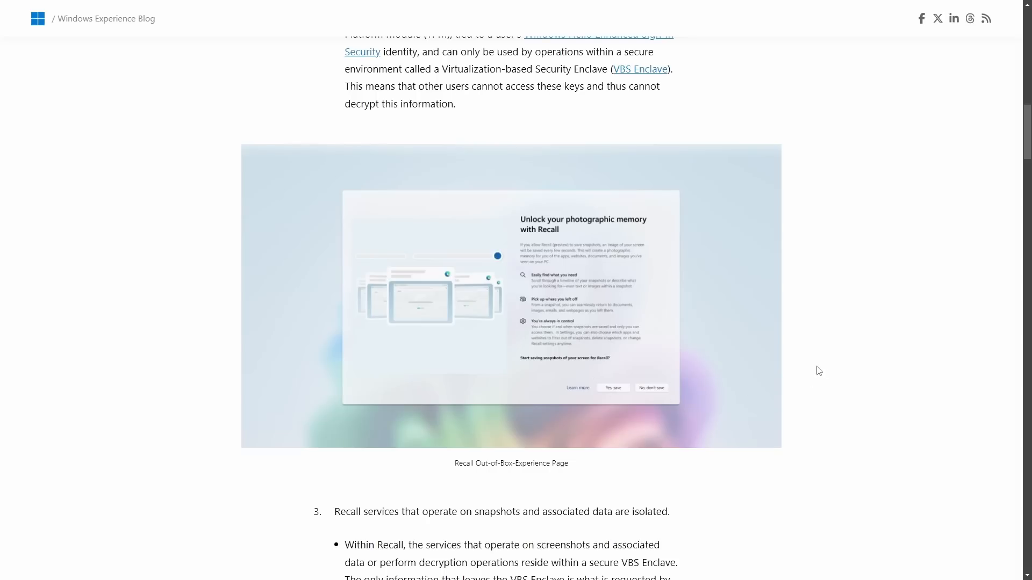
pyautogui.moveTo(815, 368)
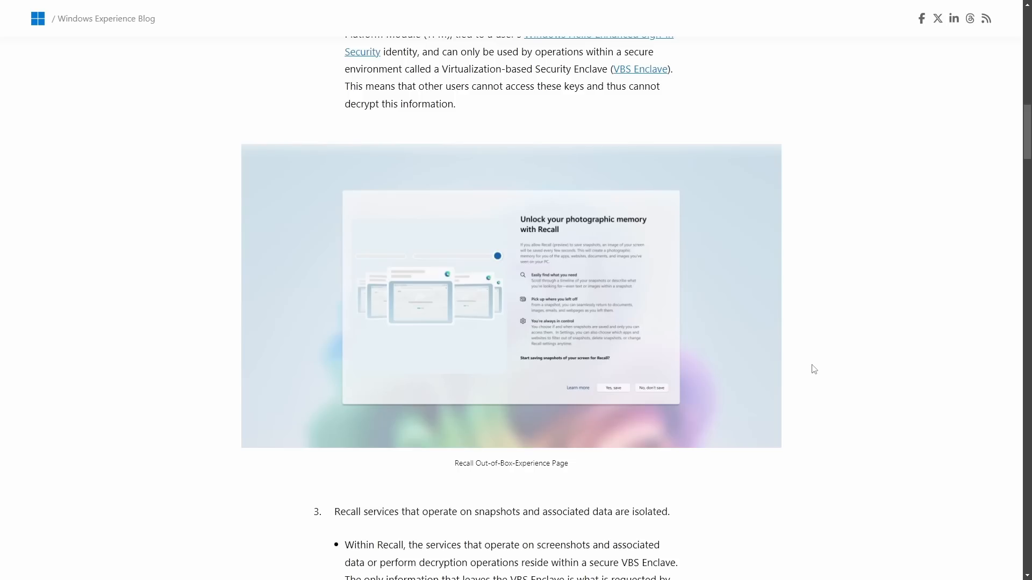
pyautogui.scroll(-3)
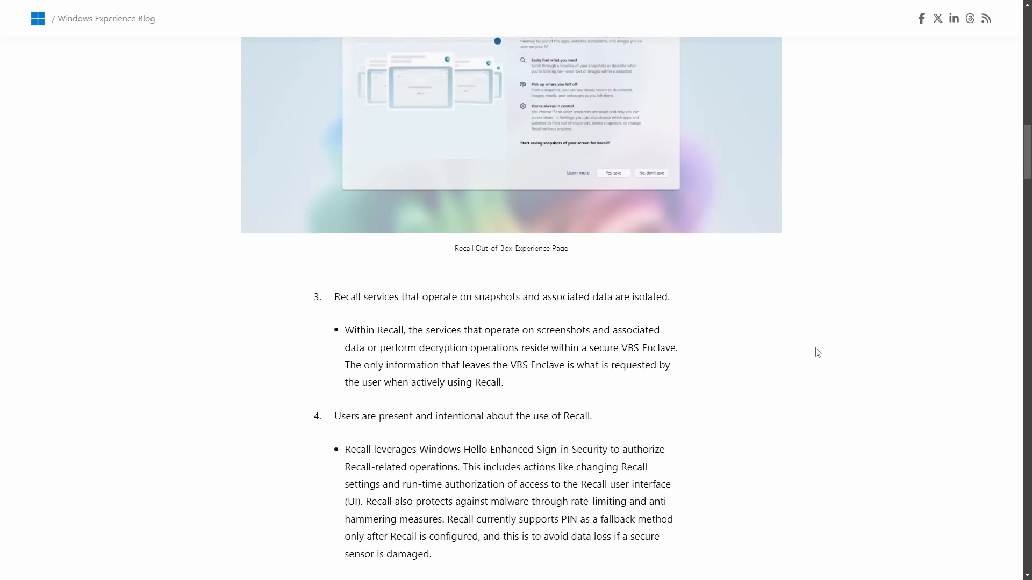
pyautogui.scroll(-3)
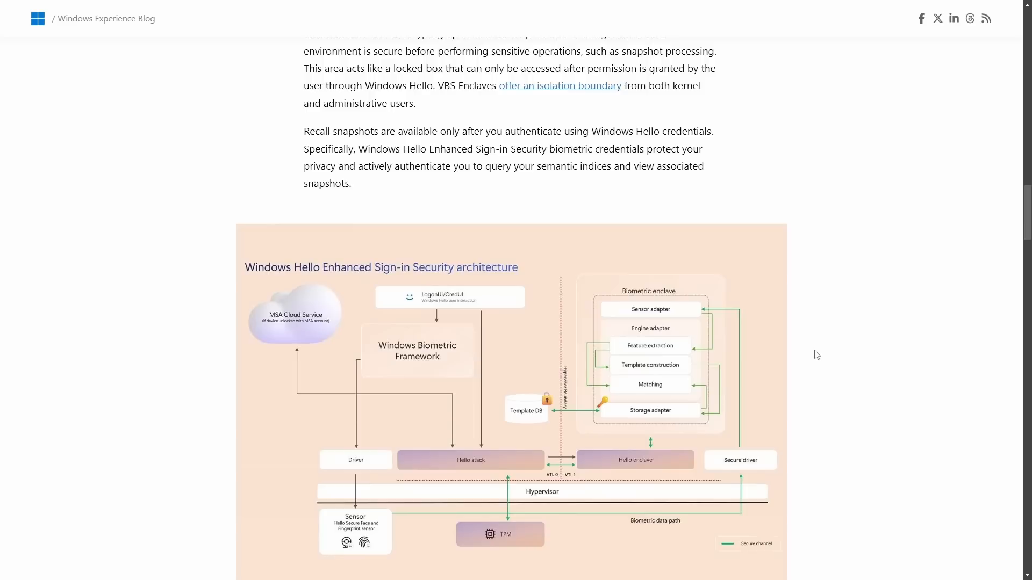
pyautogui.scroll(-3)
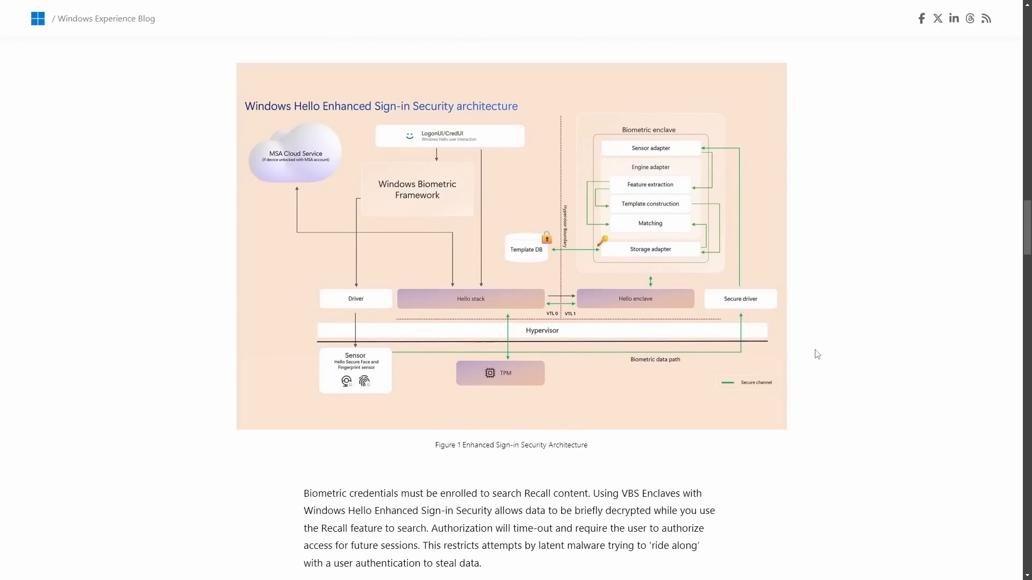
pyautogui.moveTo(846, 351)
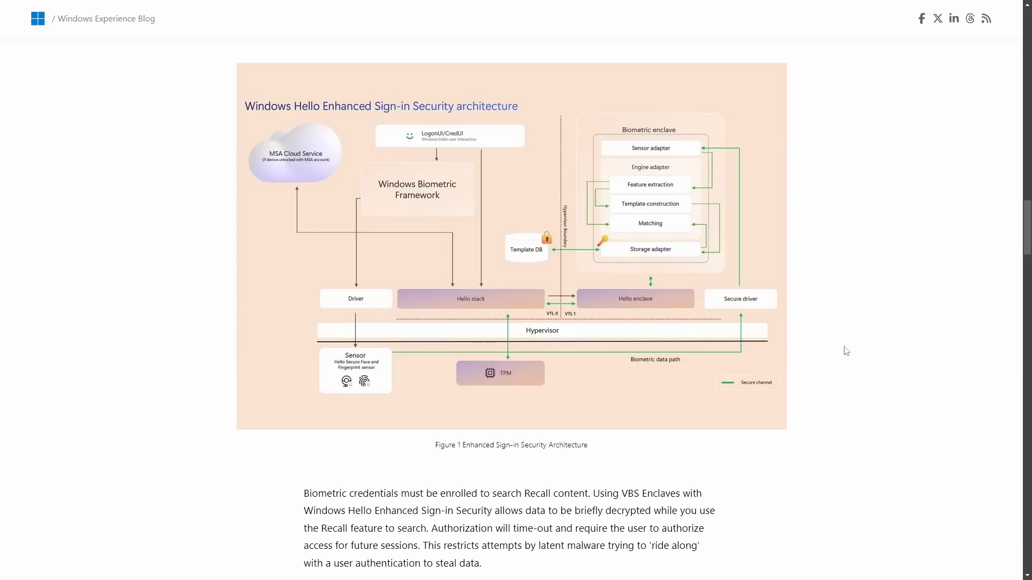
pyautogui.scroll(-3)
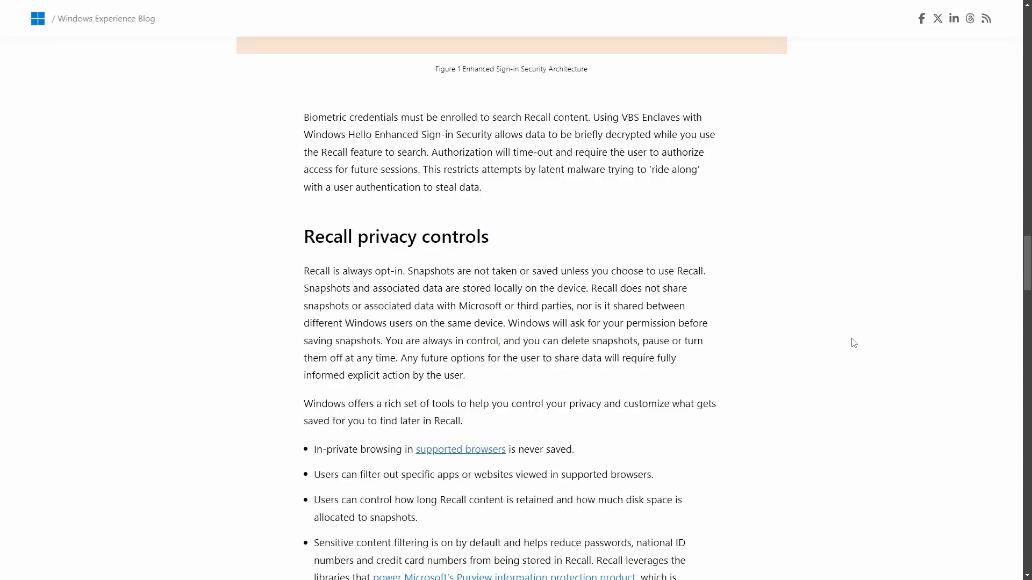
pyautogui.scroll(-3)
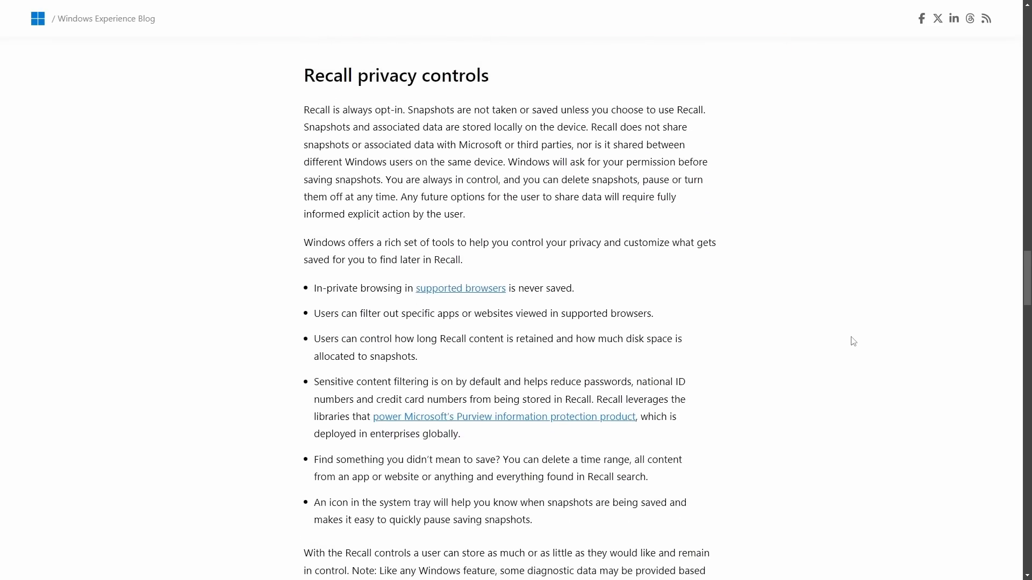
pyautogui.scroll(-3)
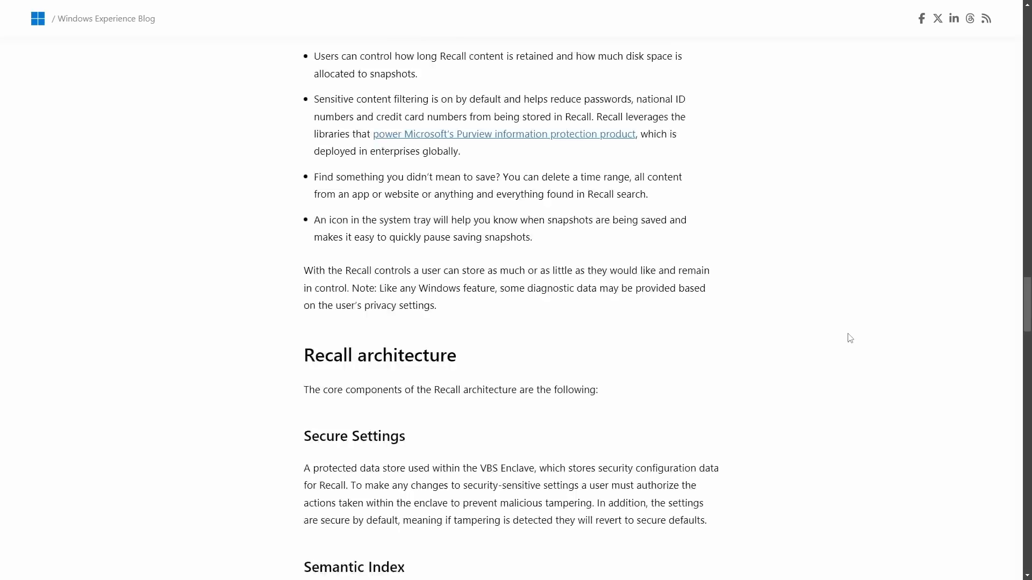
pyautogui.scroll(-3)
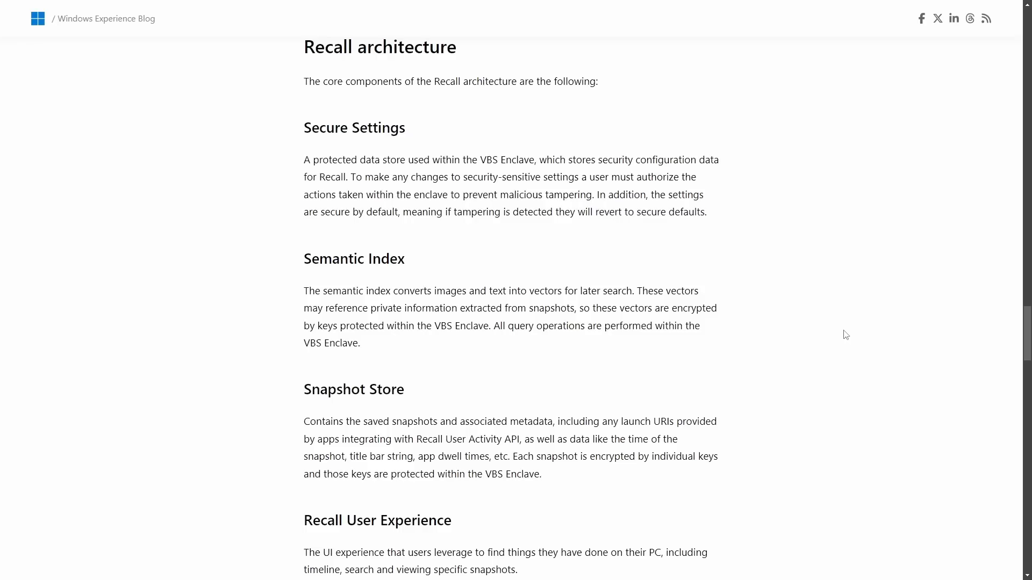
pyautogui.moveTo(850, 334)
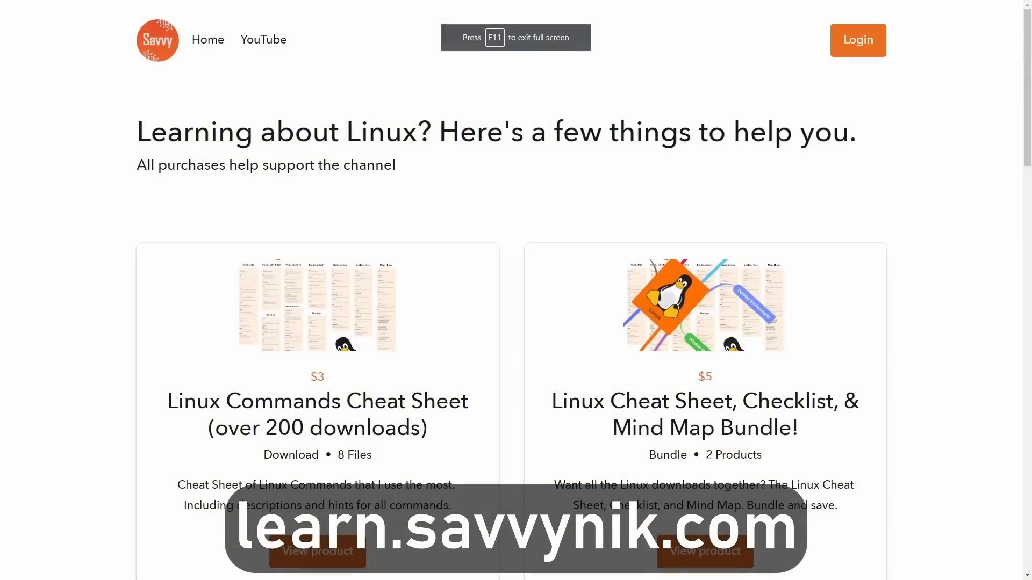
# Scroll past the four Linux product cards and newsletter signup to the Linux Terms preview
pyautogui.scroll(-3)
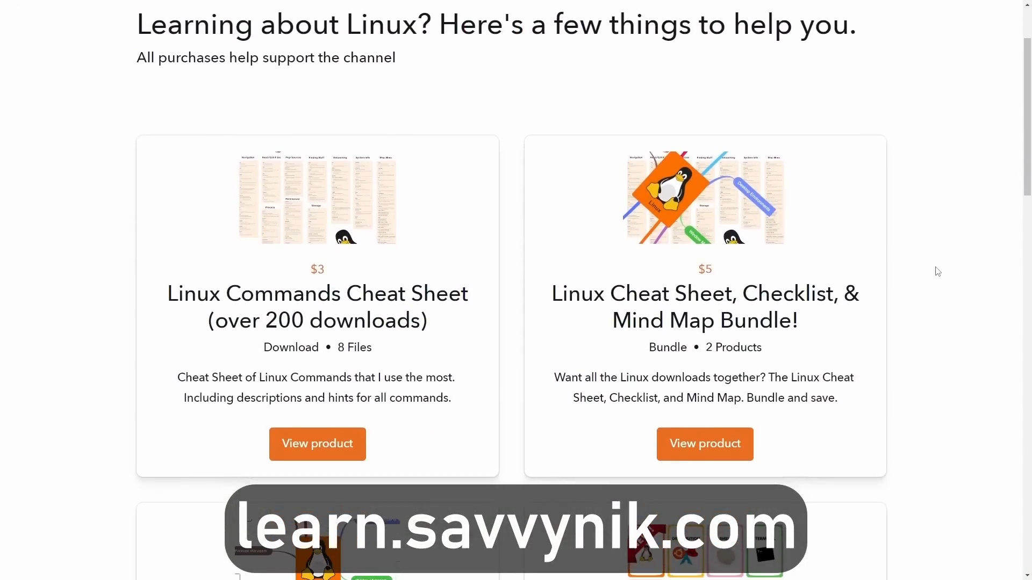
pyautogui.scroll(-3)
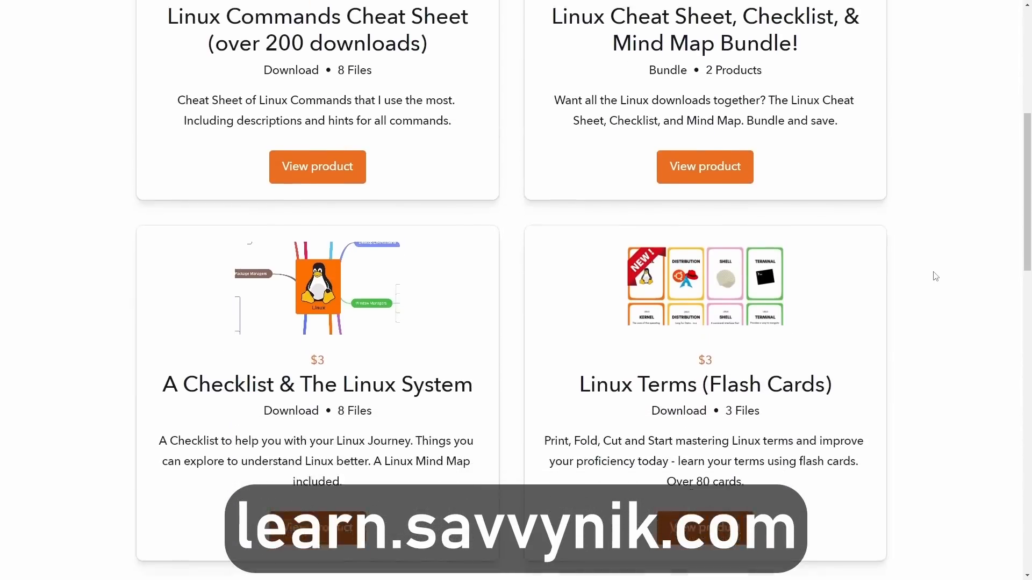
pyautogui.scroll(-3)
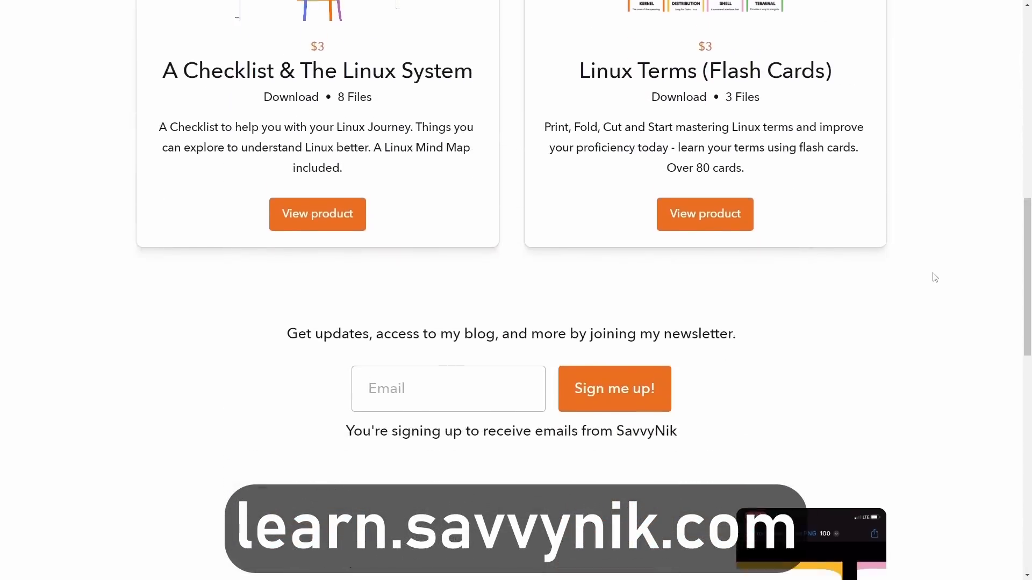
pyautogui.scroll(-3)
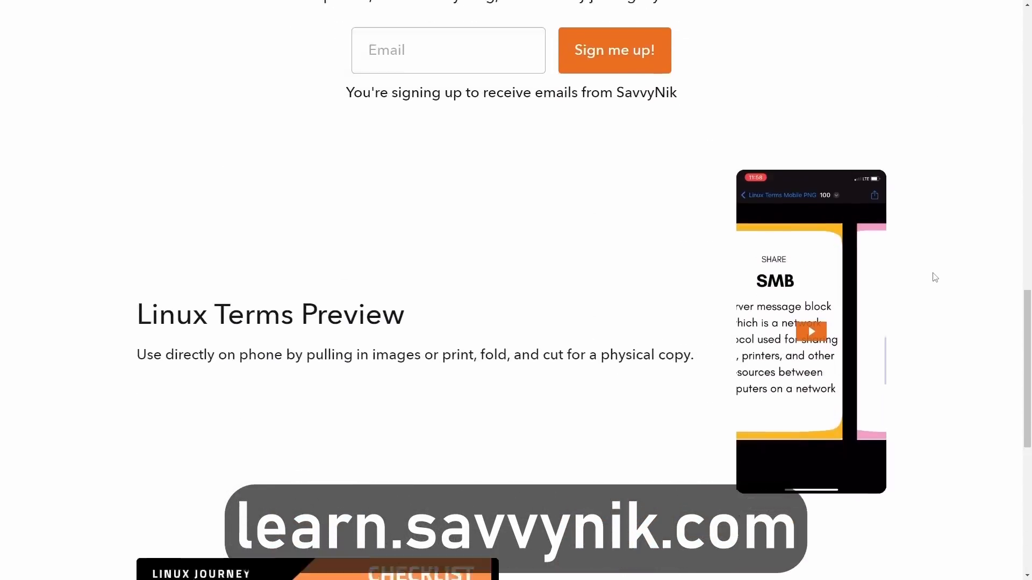